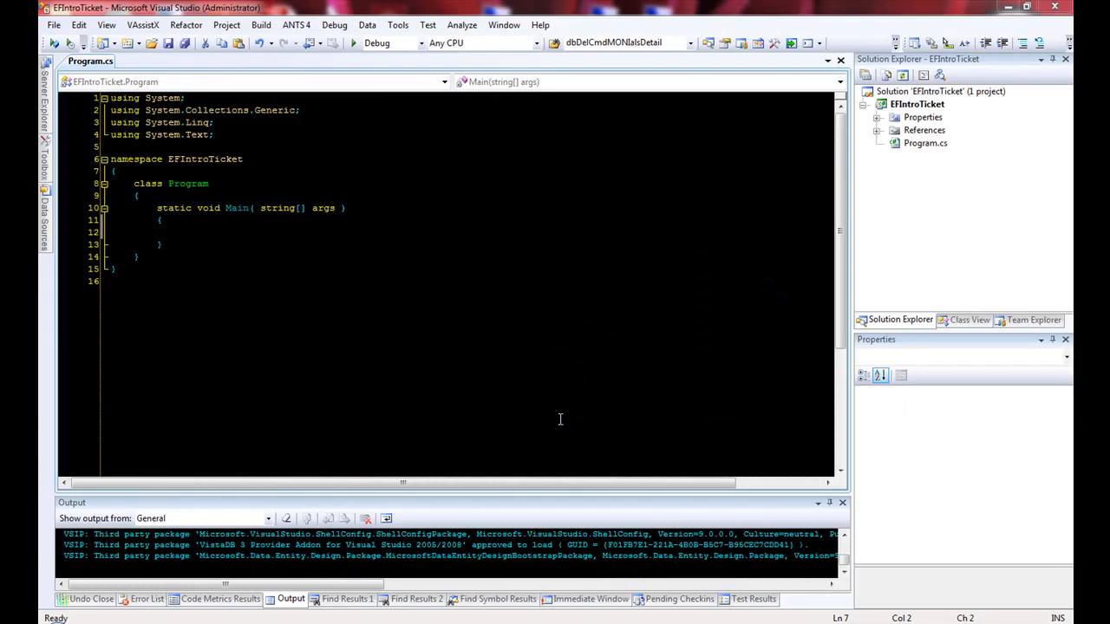
mouse_move(402, 303)
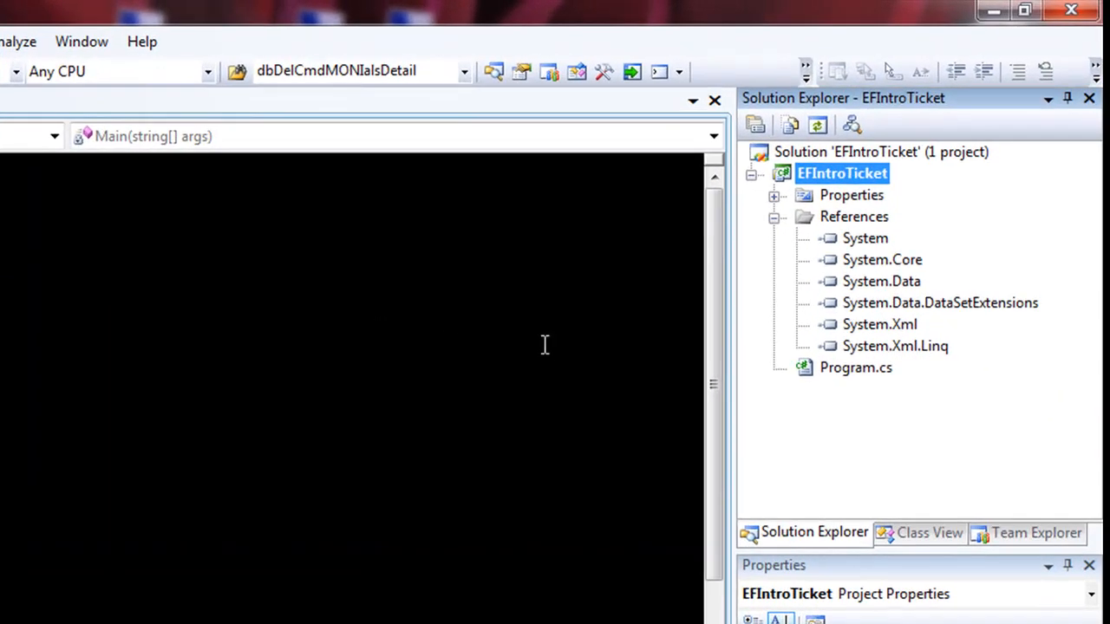
Add a new item to EFIntroTicket, choosing the Data > ADO.NET Entity Data Model template.
right_click(841, 174)
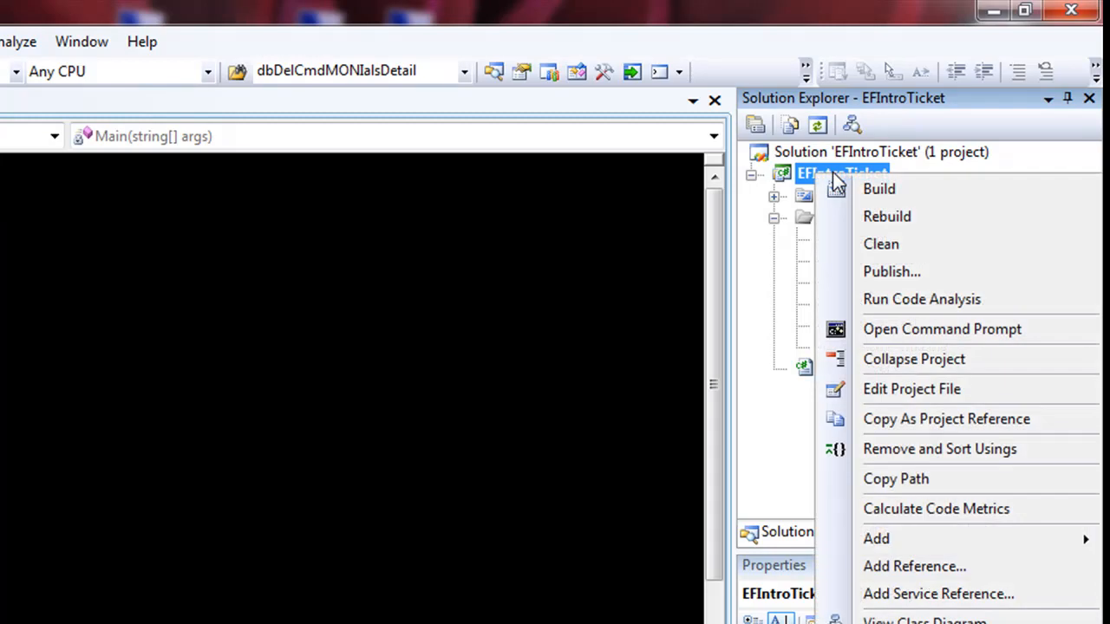
mouse_move(877, 537)
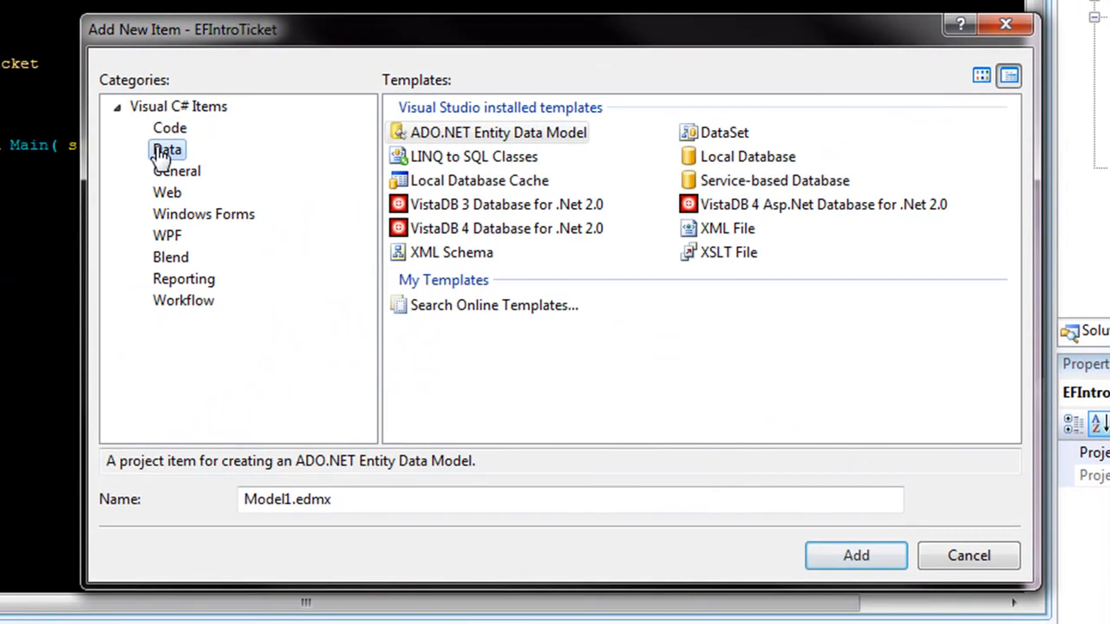
click(497, 131)
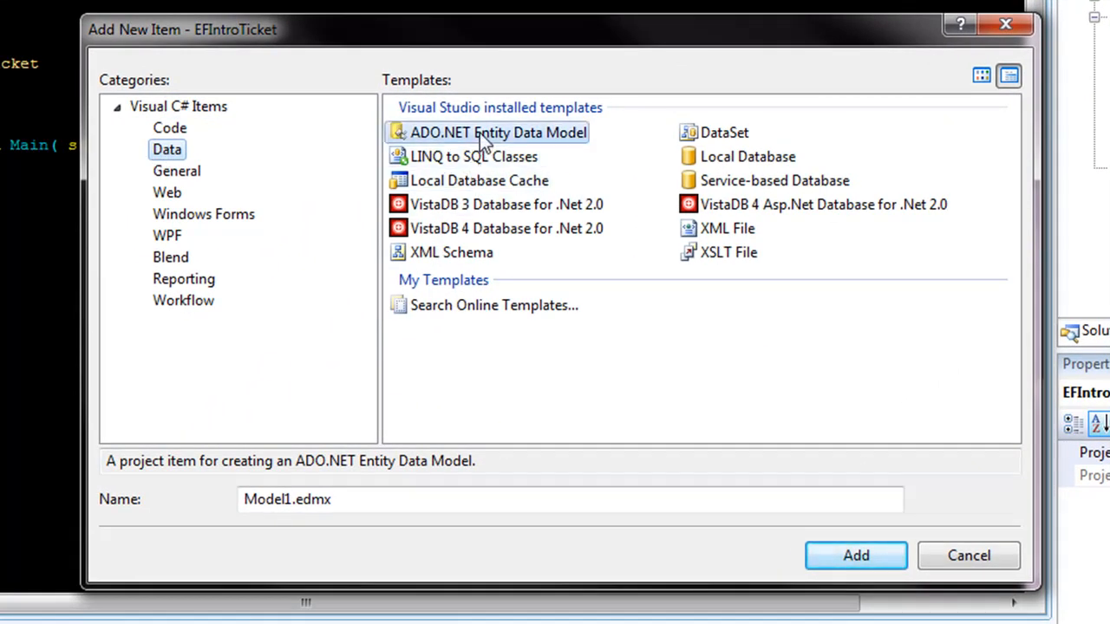
click(294, 500)
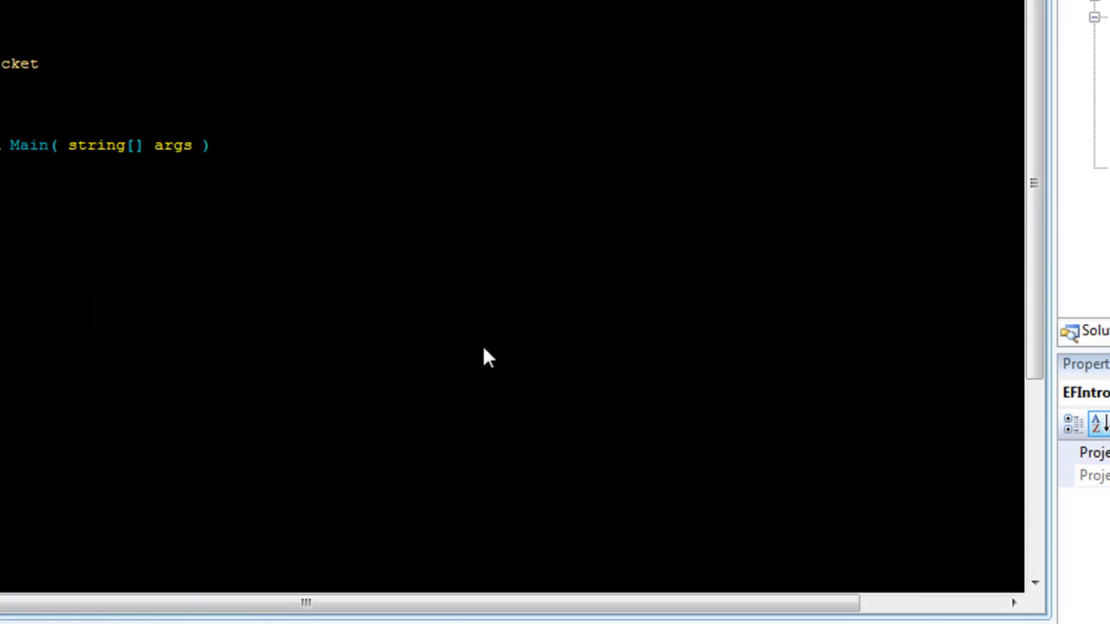
Add Model1.edmx and advance the wizard past Model Contents to the data connection choice.
click(620, 605)
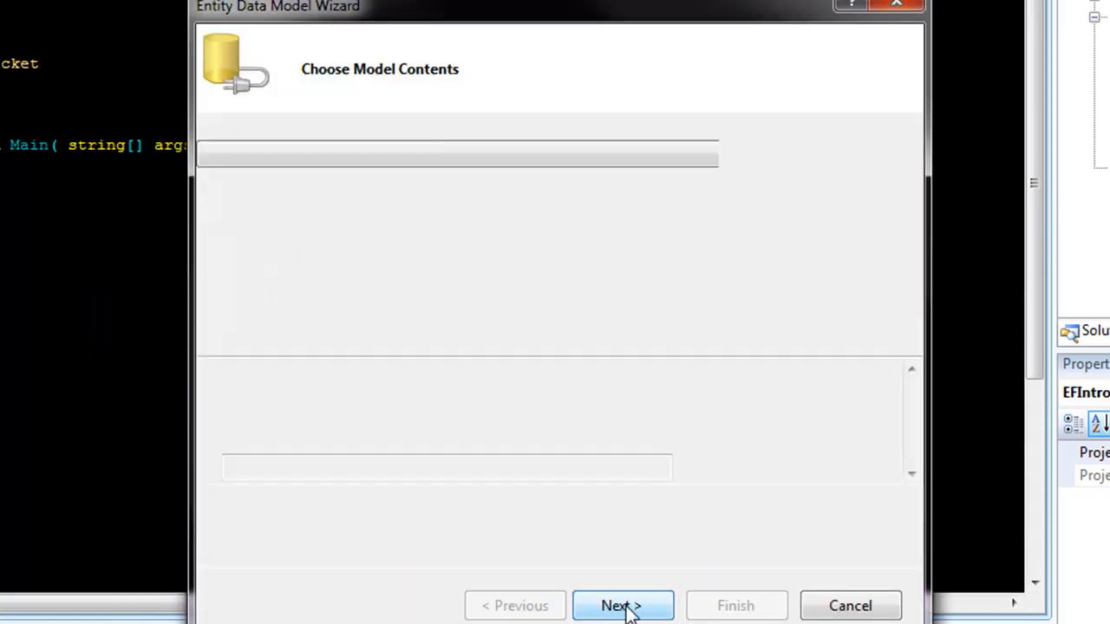
click(621, 605)
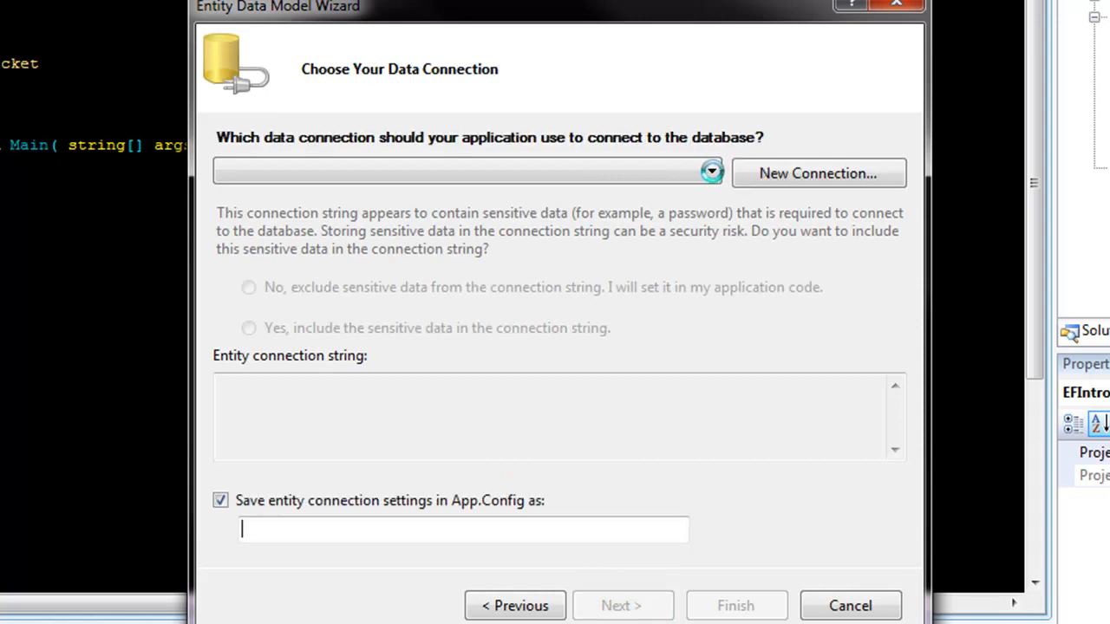
click(711, 172)
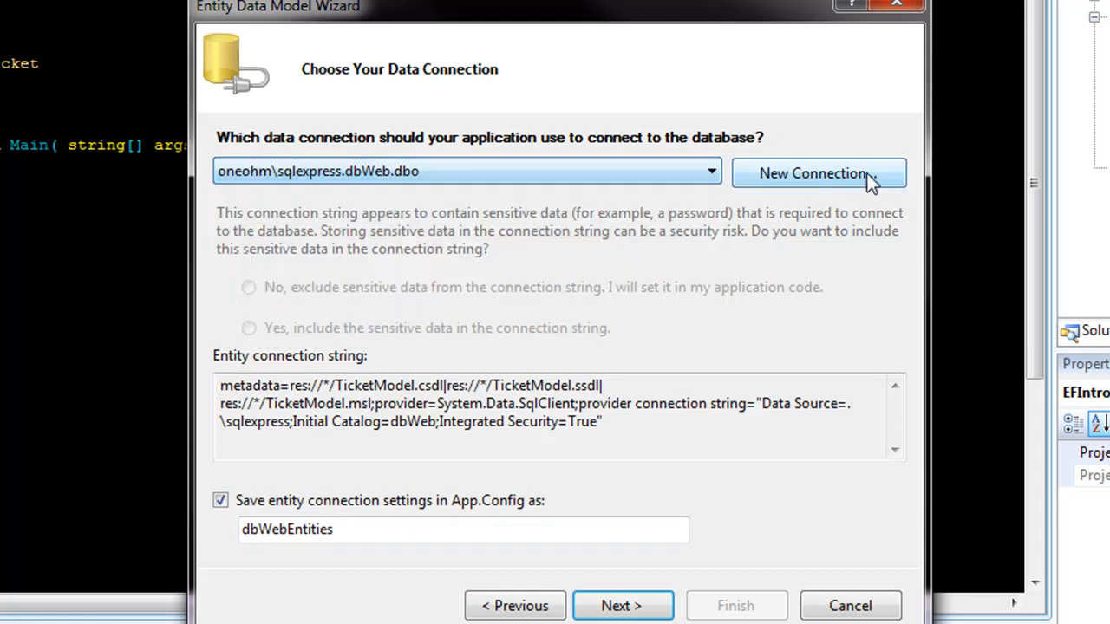
Create a new VistaDB 4 connection browsing to SimpleTicketSystemDB.vdb4, saved as TicketEntities.
click(819, 173)
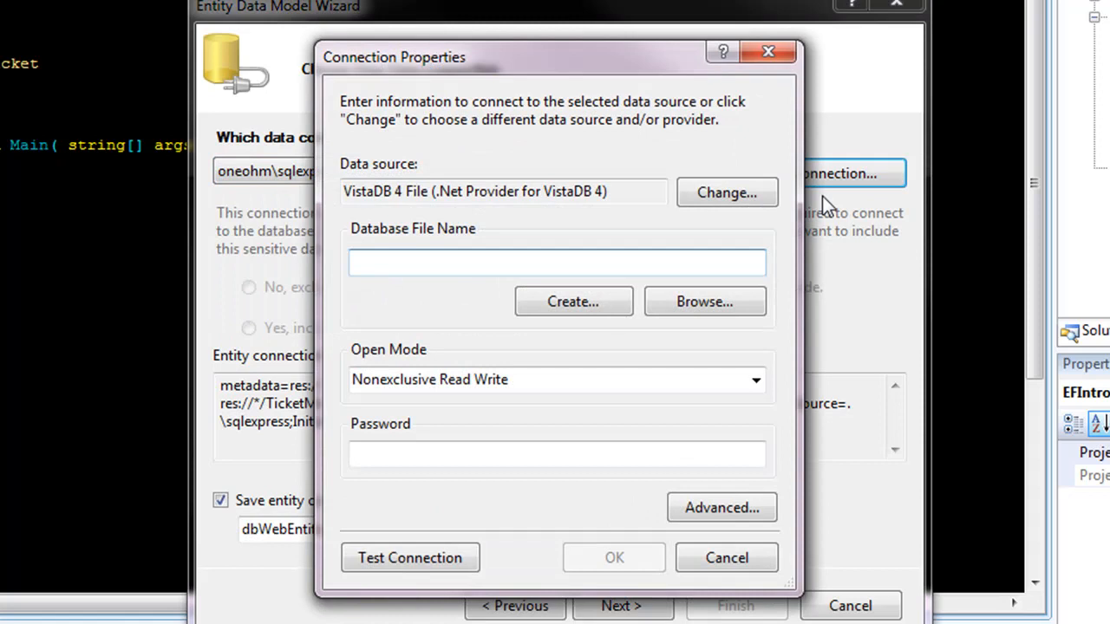
click(704, 302)
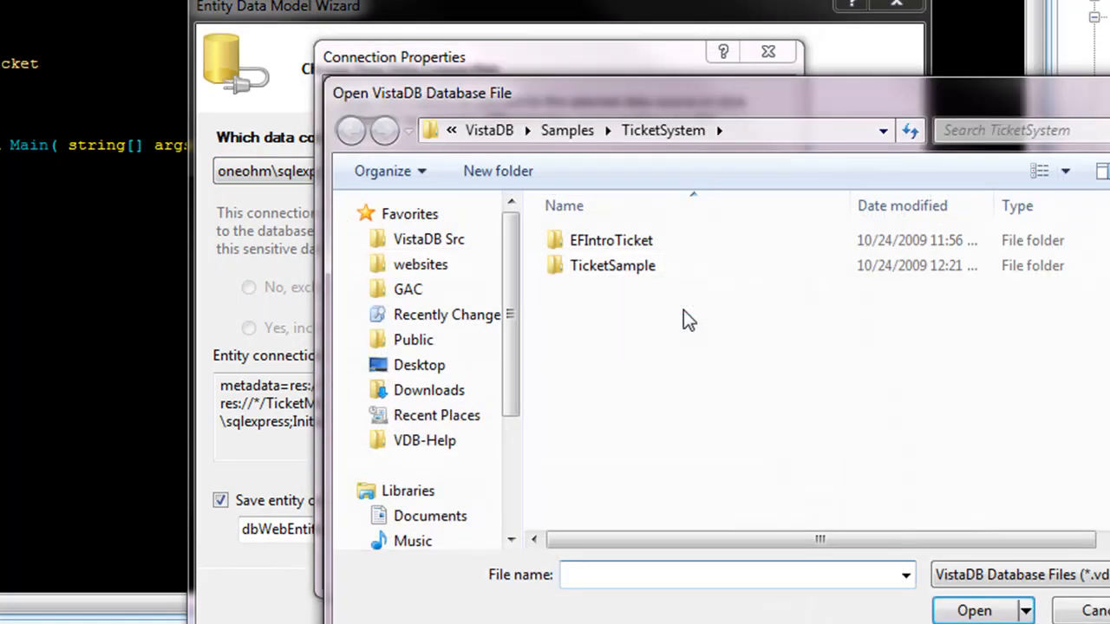
mouse_move(610, 240)
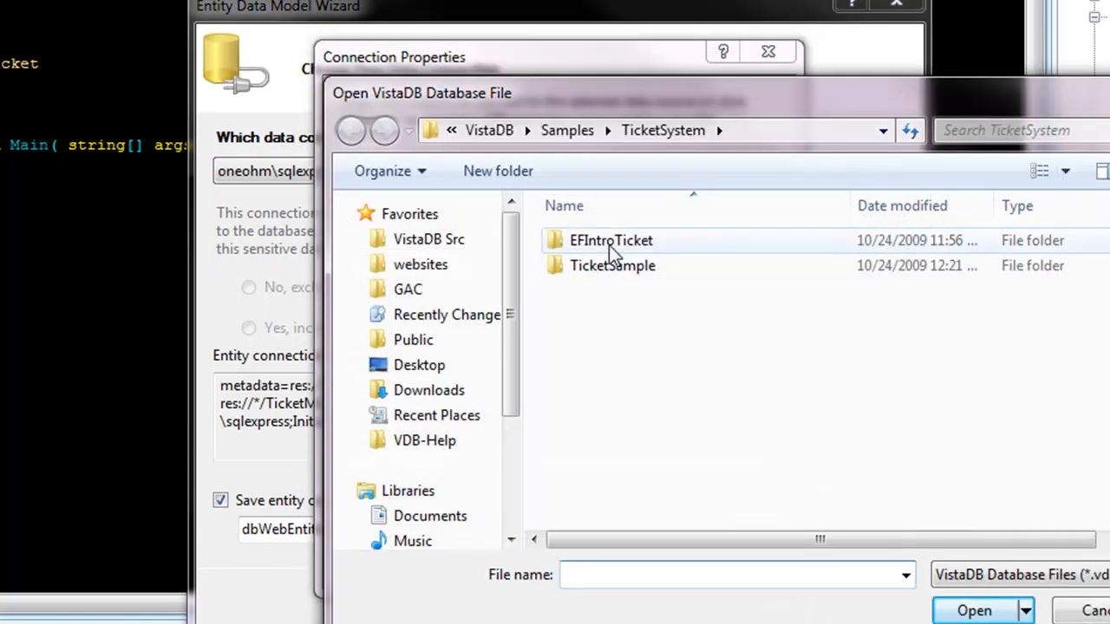
double_click(612, 266)
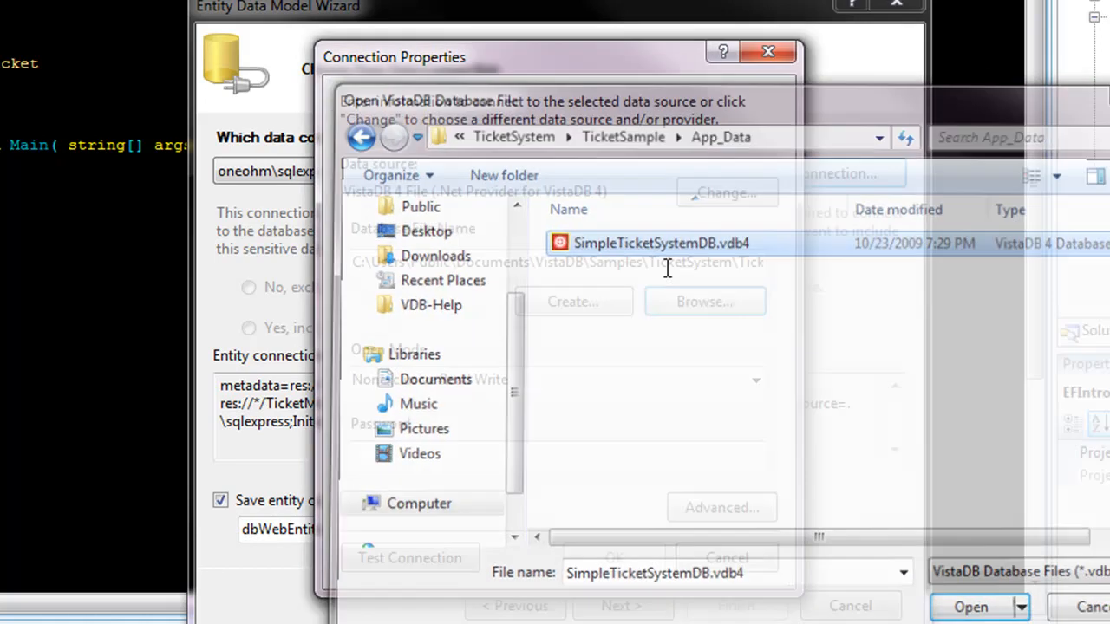
click(971, 607)
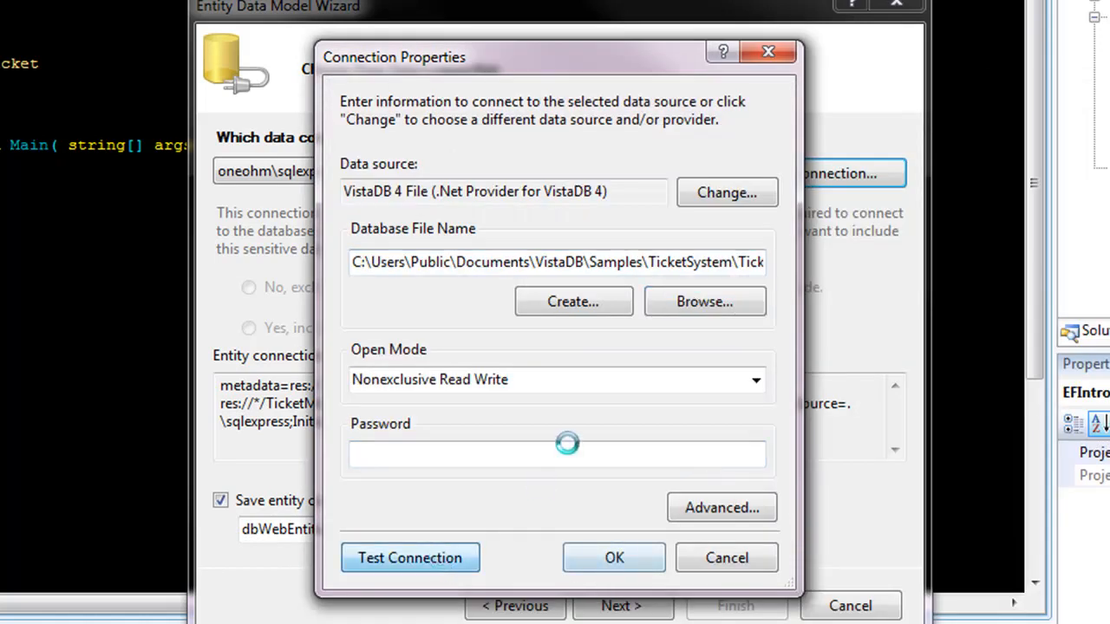
click(613, 558)
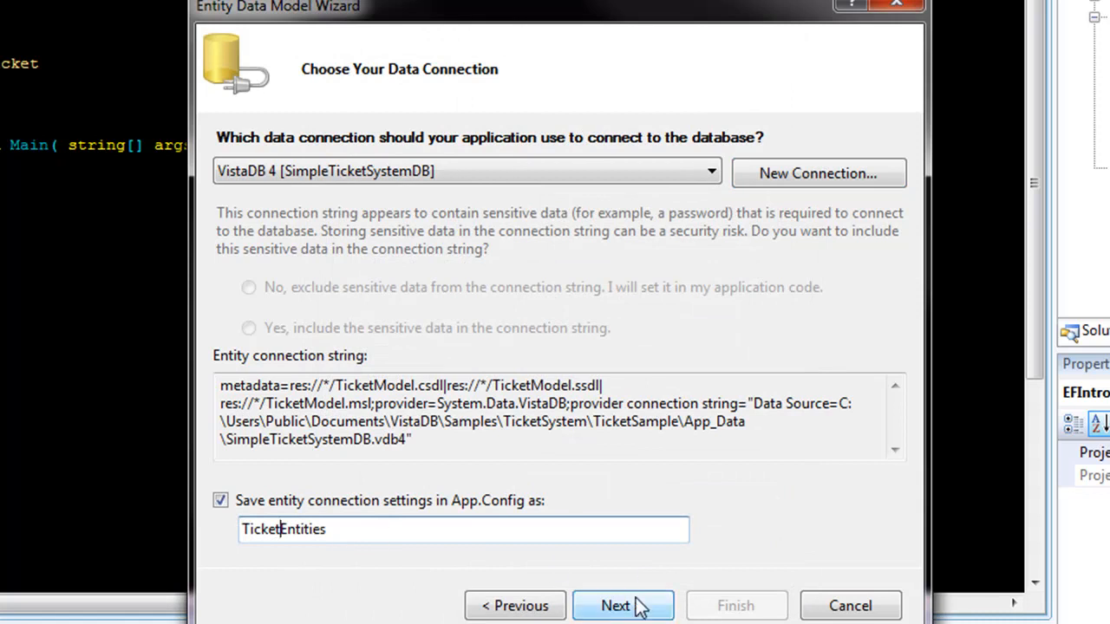
Include all database tables in TicketModel and generate the entity model.
click(622, 605)
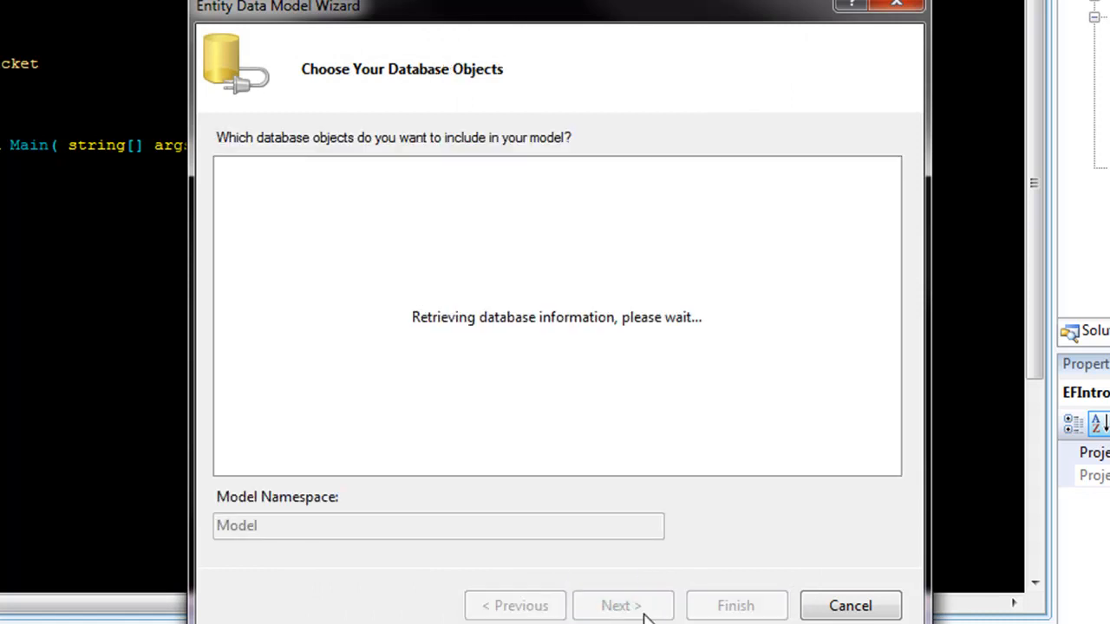
mouse_move(465, 440)
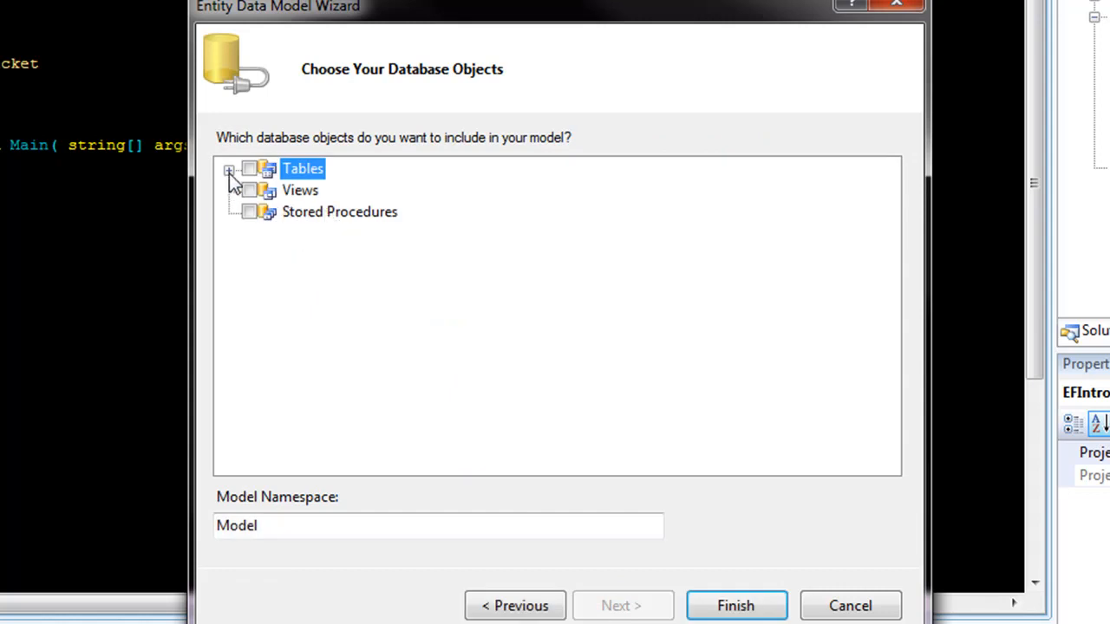
click(229, 170)
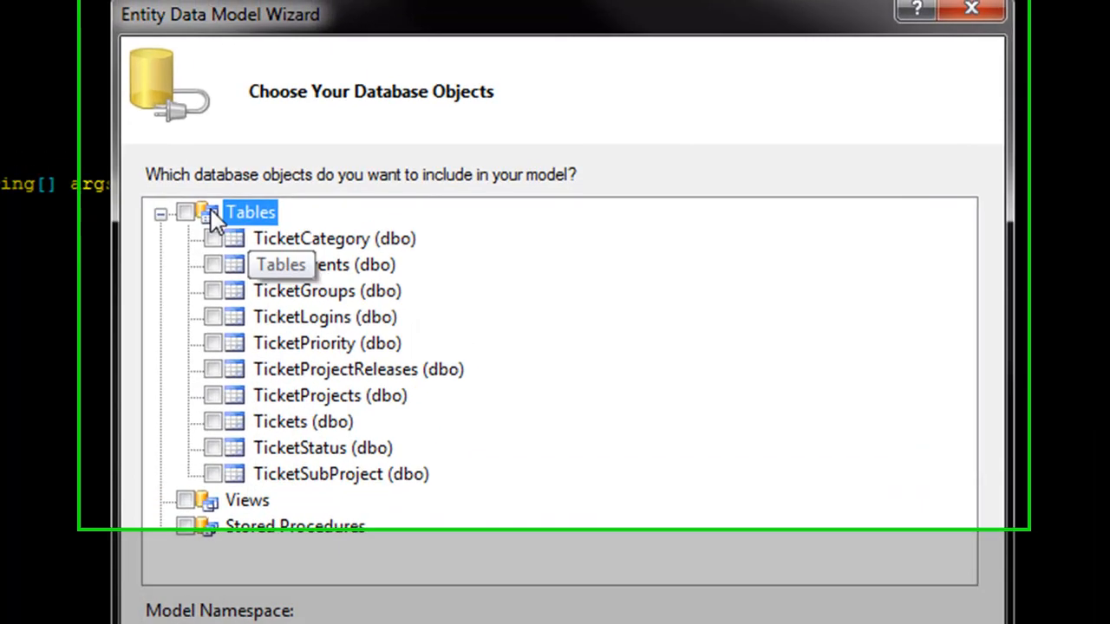
click(187, 212)
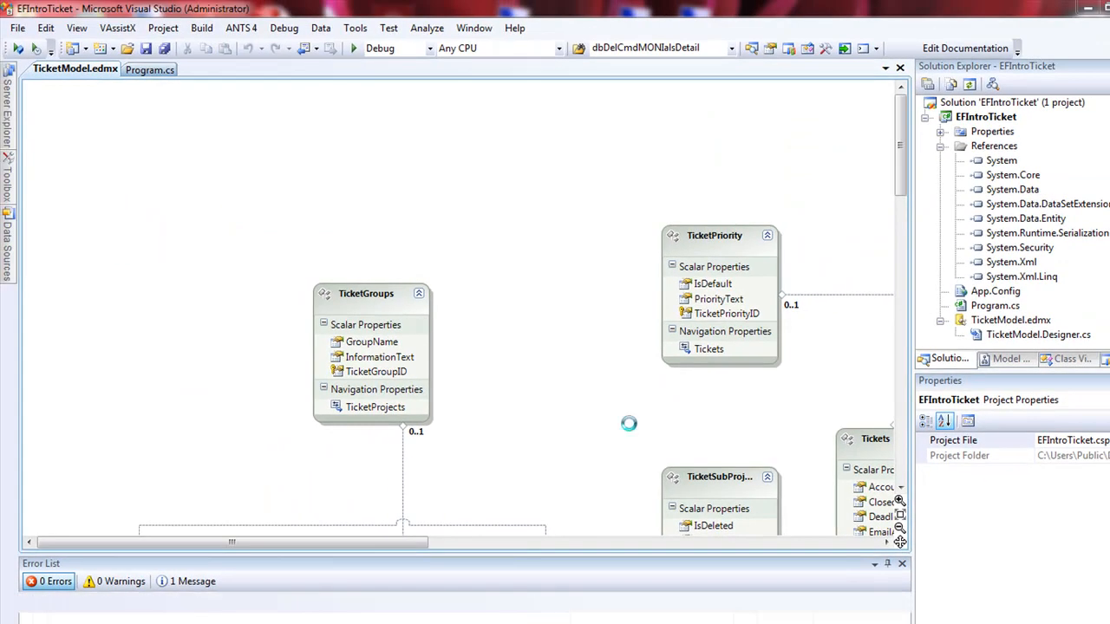
click(371, 293)
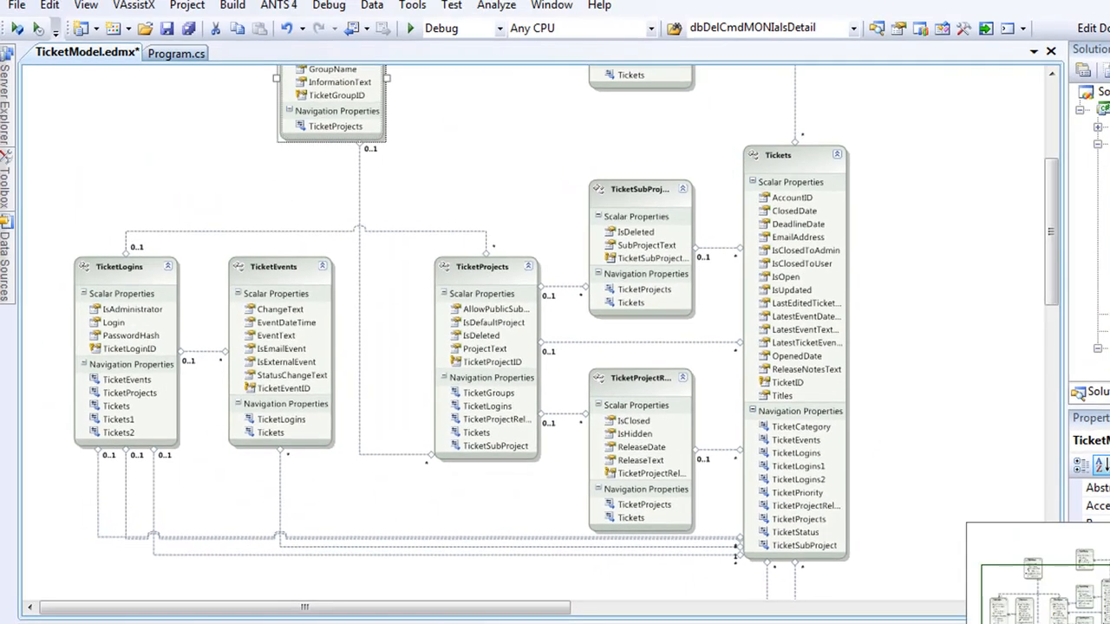
scroll(down, 3)
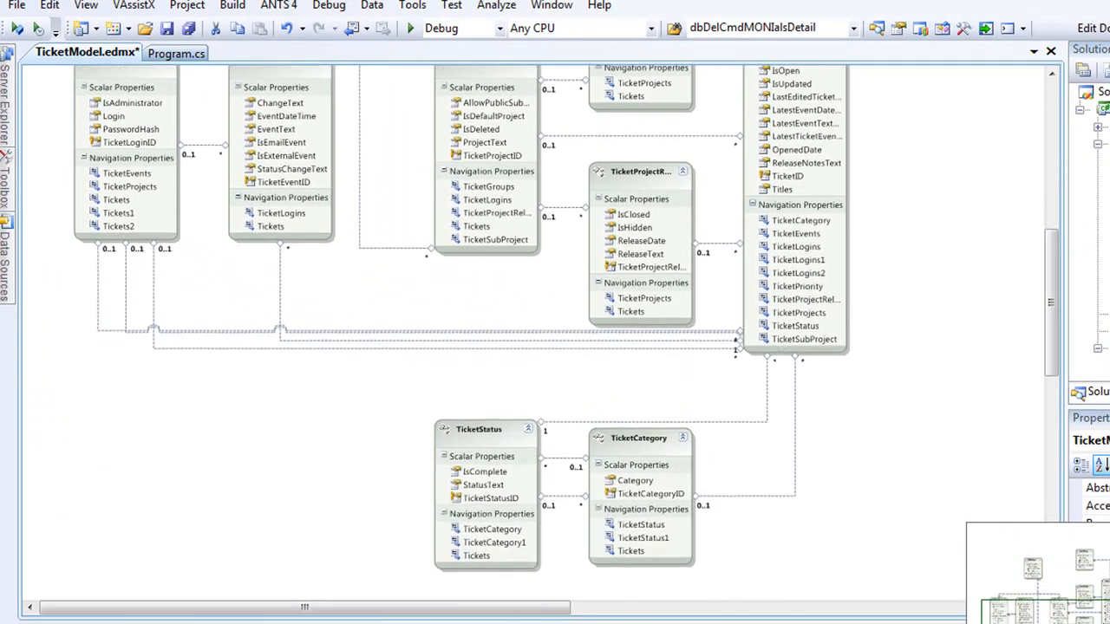
scroll(down, 3)
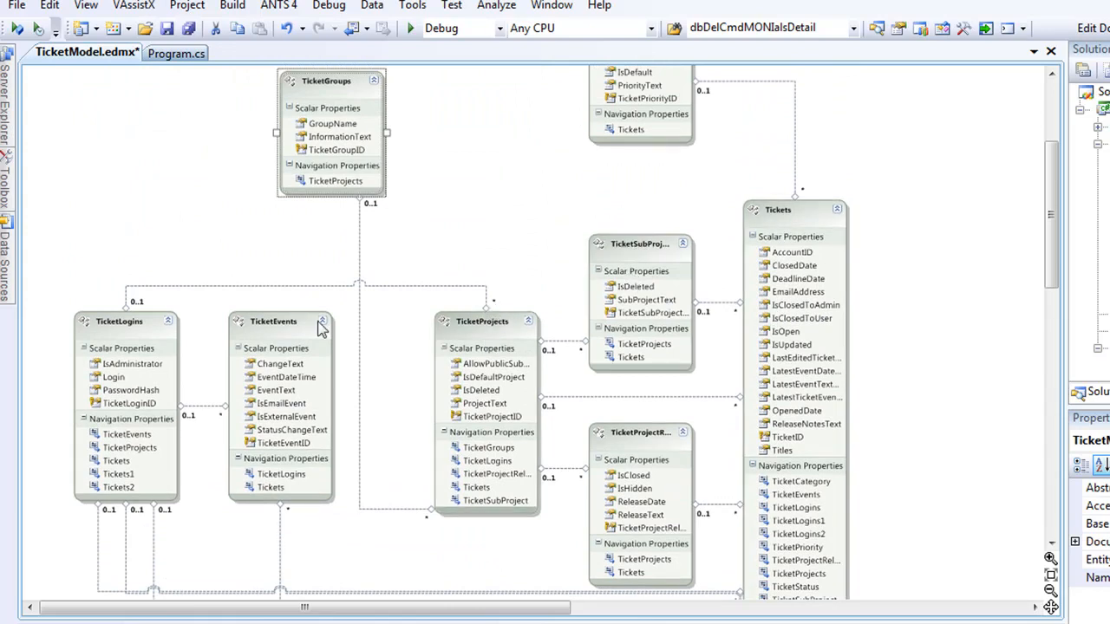
mouse_move(351, 338)
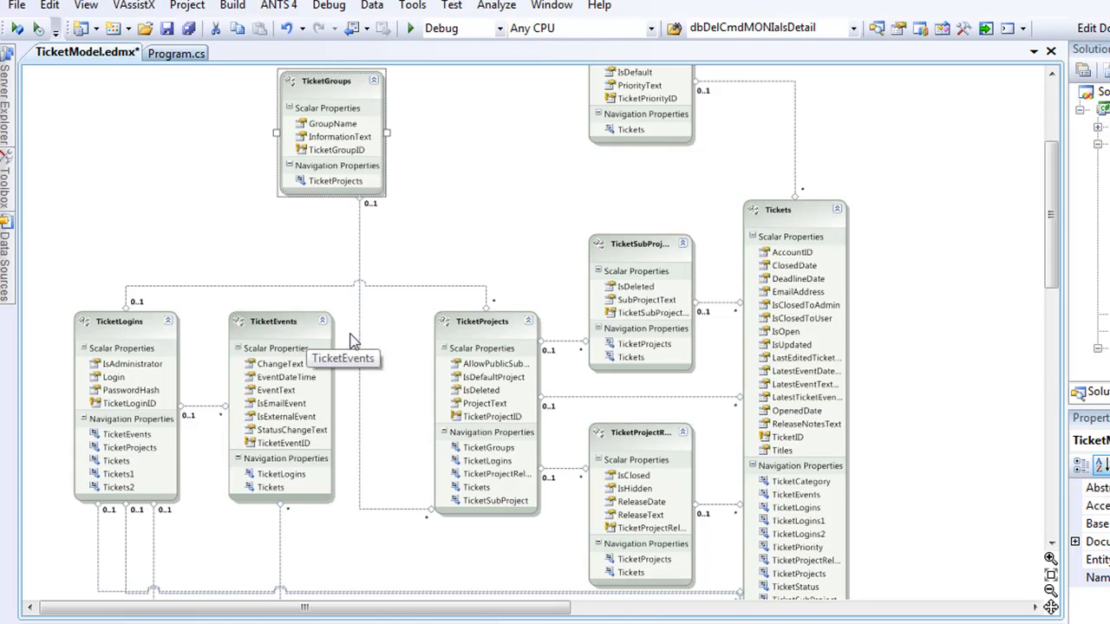
mouse_move(440, 378)
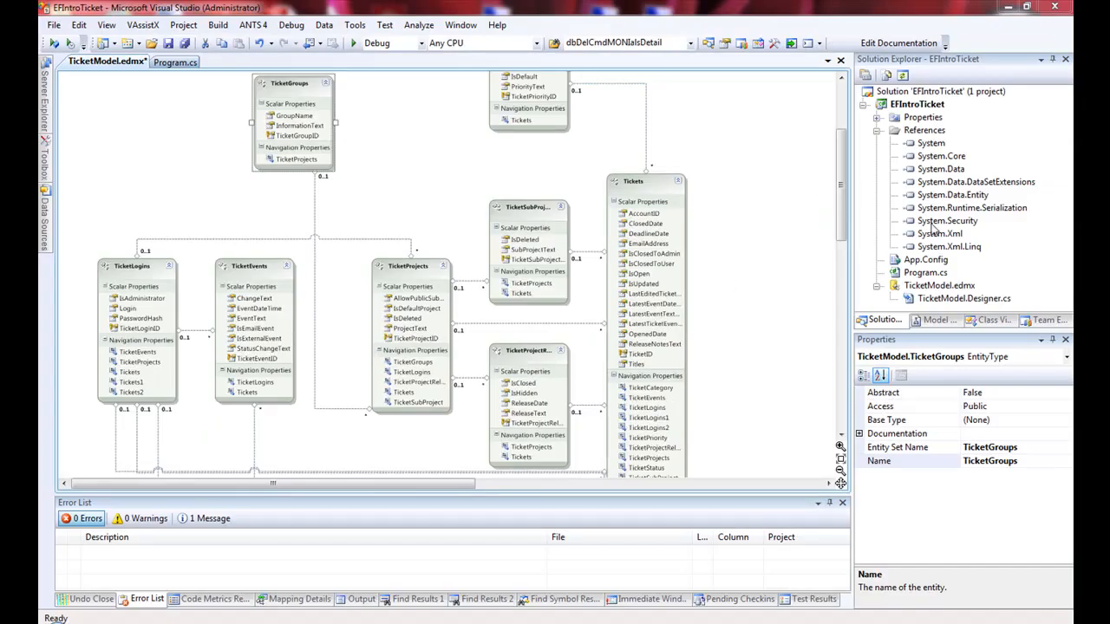
Add a new Text File item to EFIntroTicket named licenses.li.
right_click(916, 104)
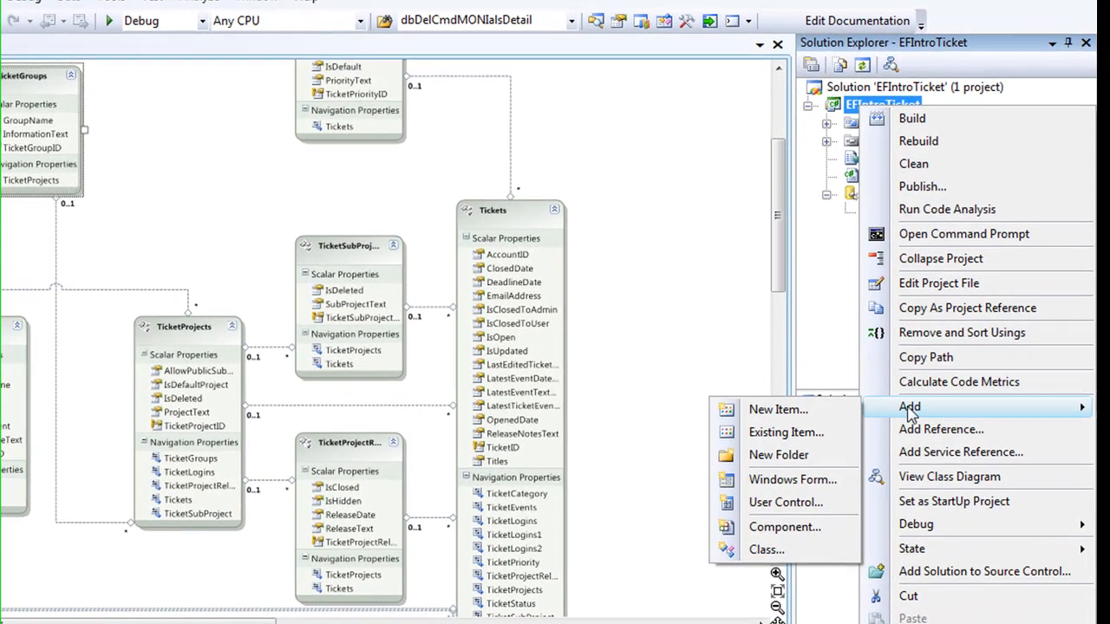
click(776, 409)
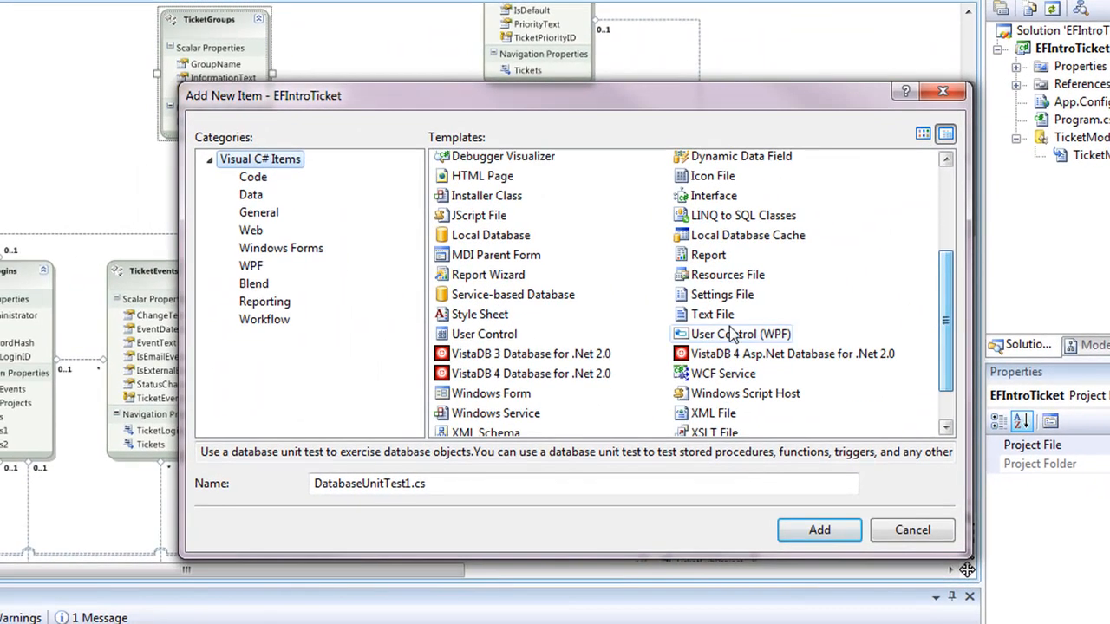
click(710, 314)
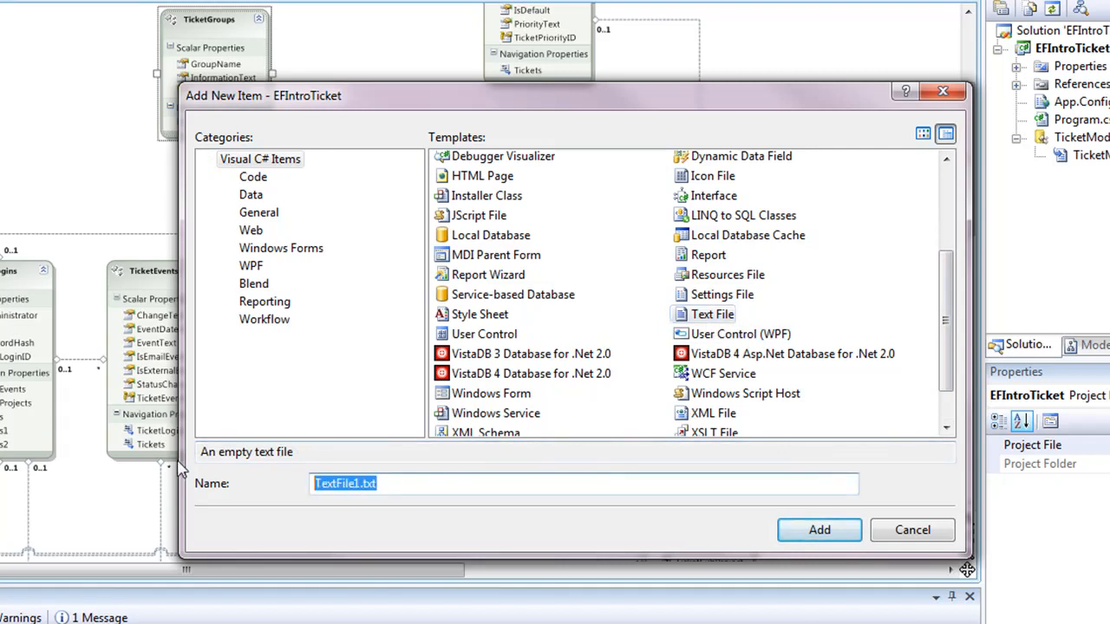
text(licenses.li)
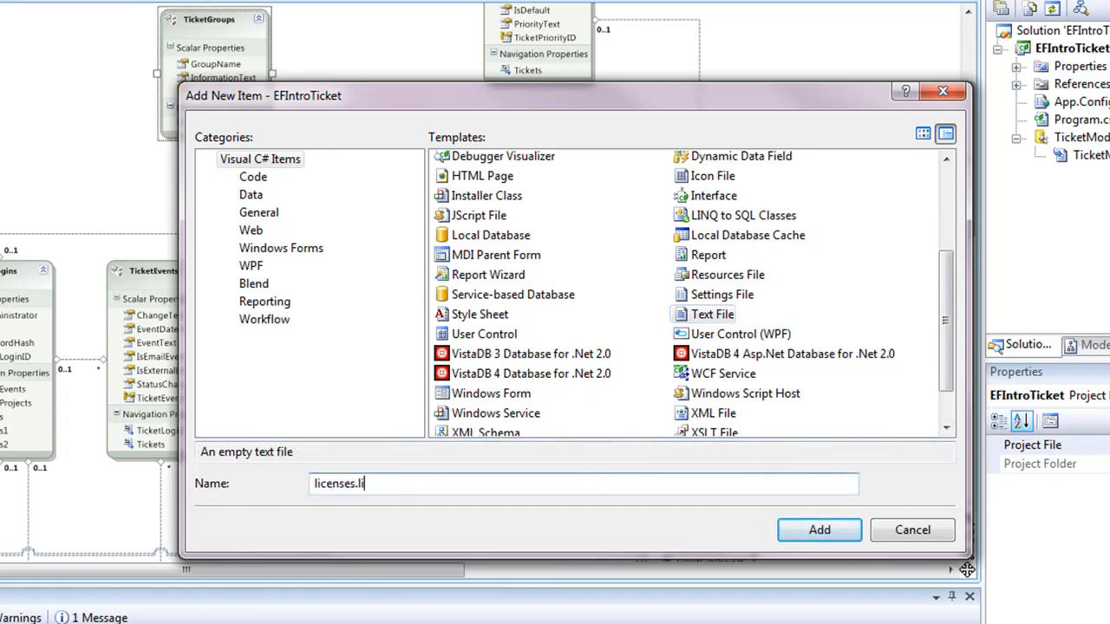
click(819, 531)
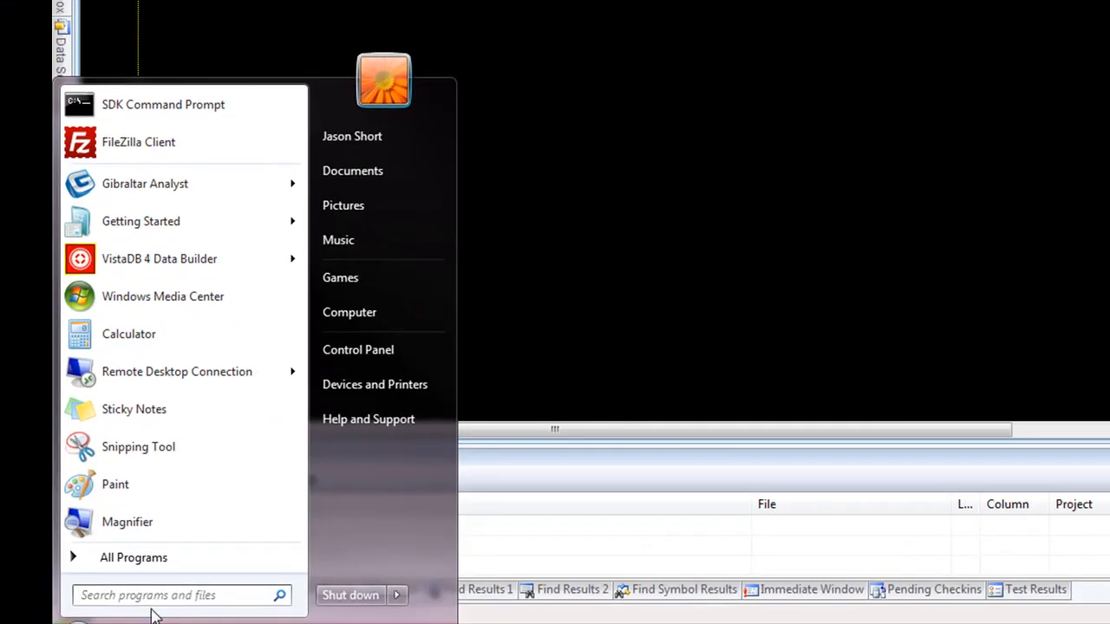
Search the Start menu for licenses.licx and open the first document found.
text(licenses.licx)
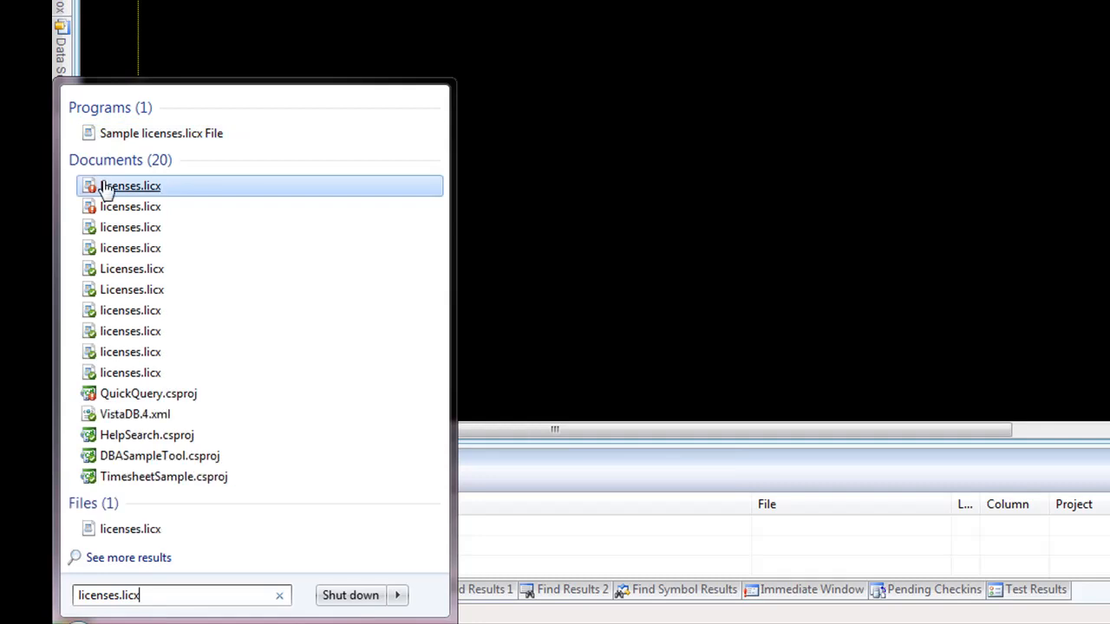
click(130, 185)
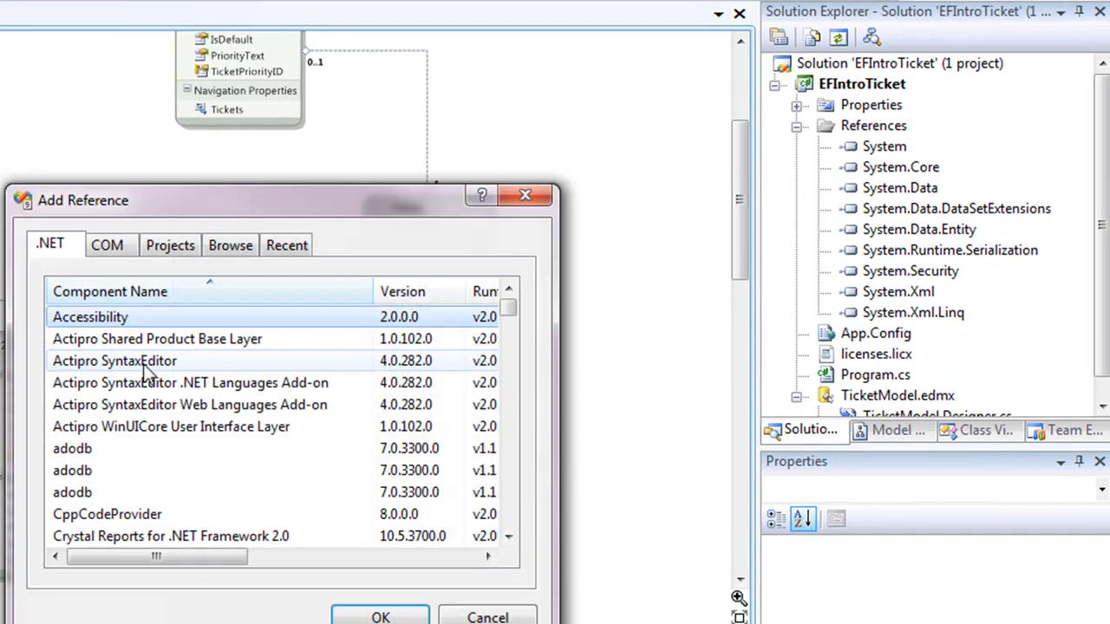
Reference VistaDB 4 Provider and VistaDB 4 Provider for EF, then collapse References.
scroll(down, 3)
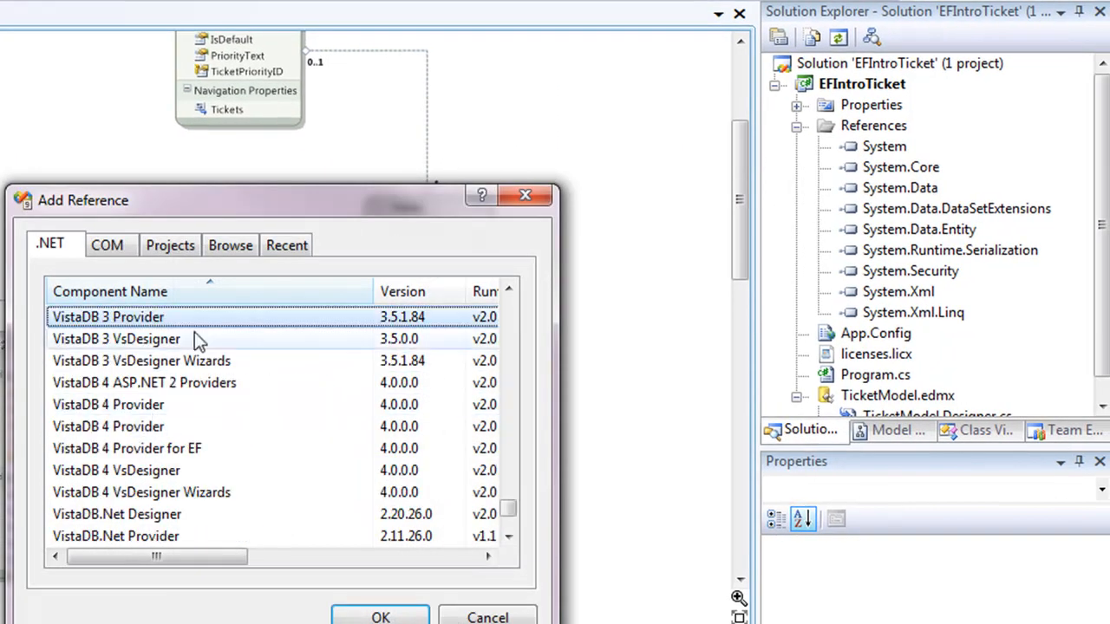
click(107, 406)
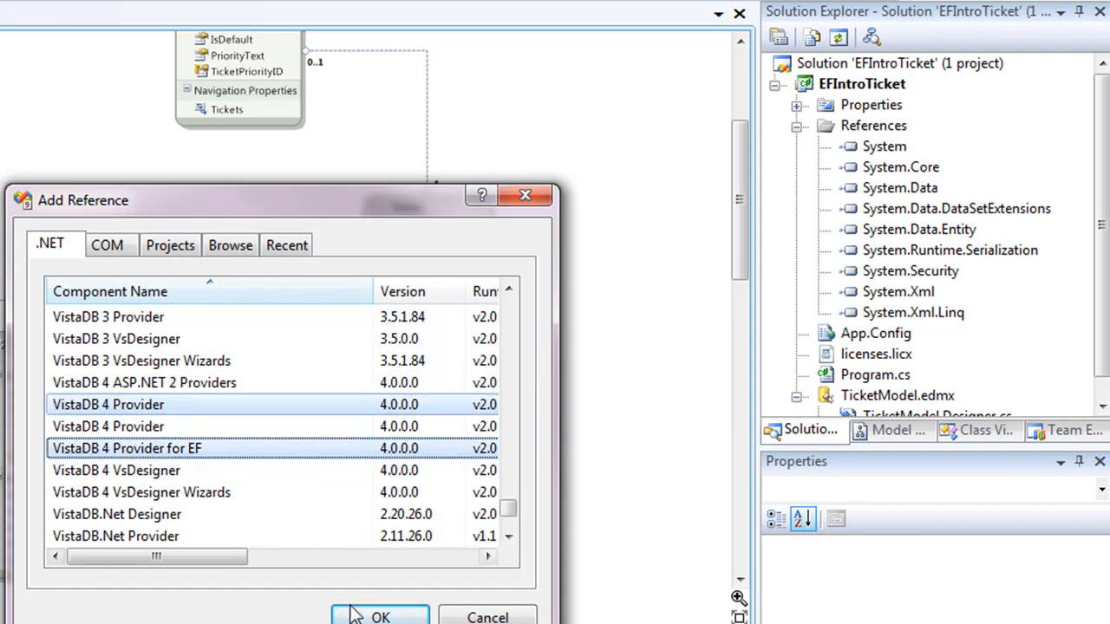
click(378, 617)
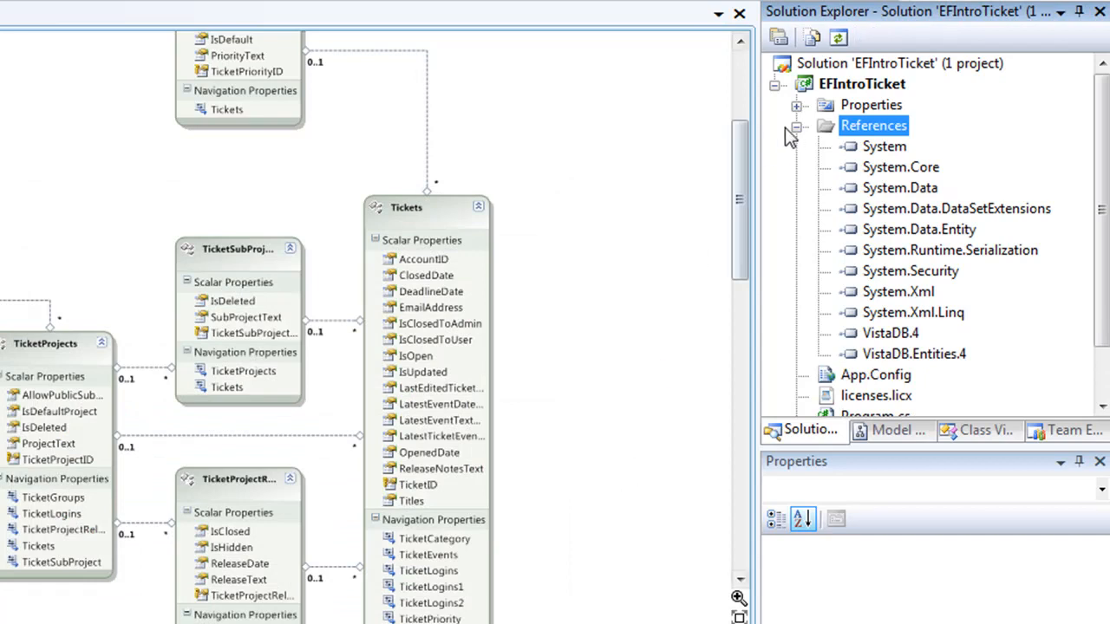
click(796, 125)
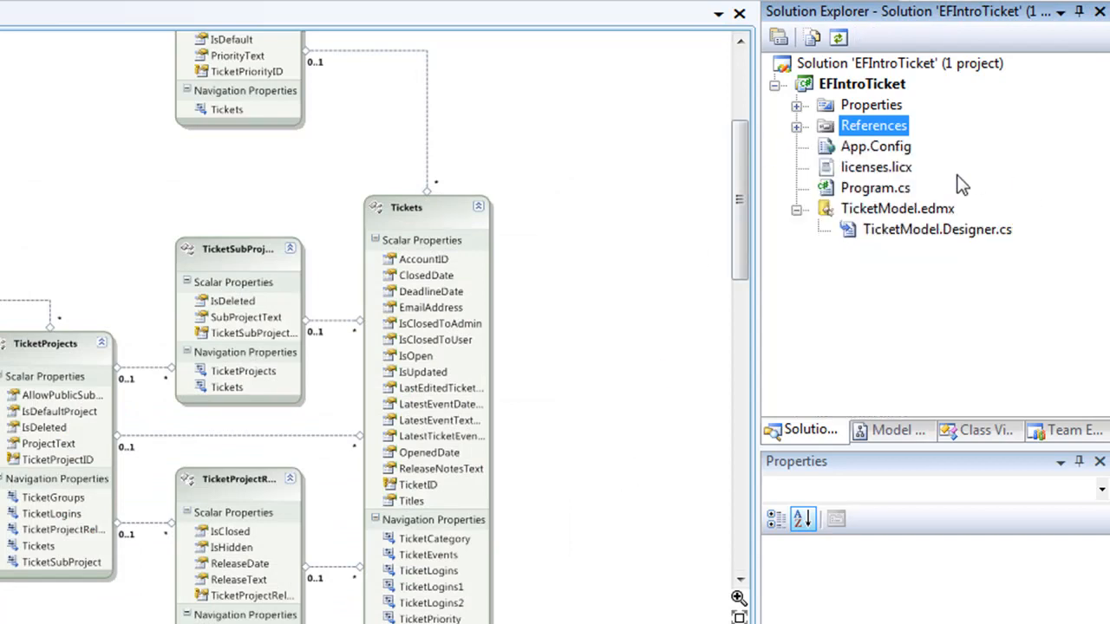
In Program.cs write using(TicketEntities te = new TicketEntities()) with its opening brace.
click(873, 187)
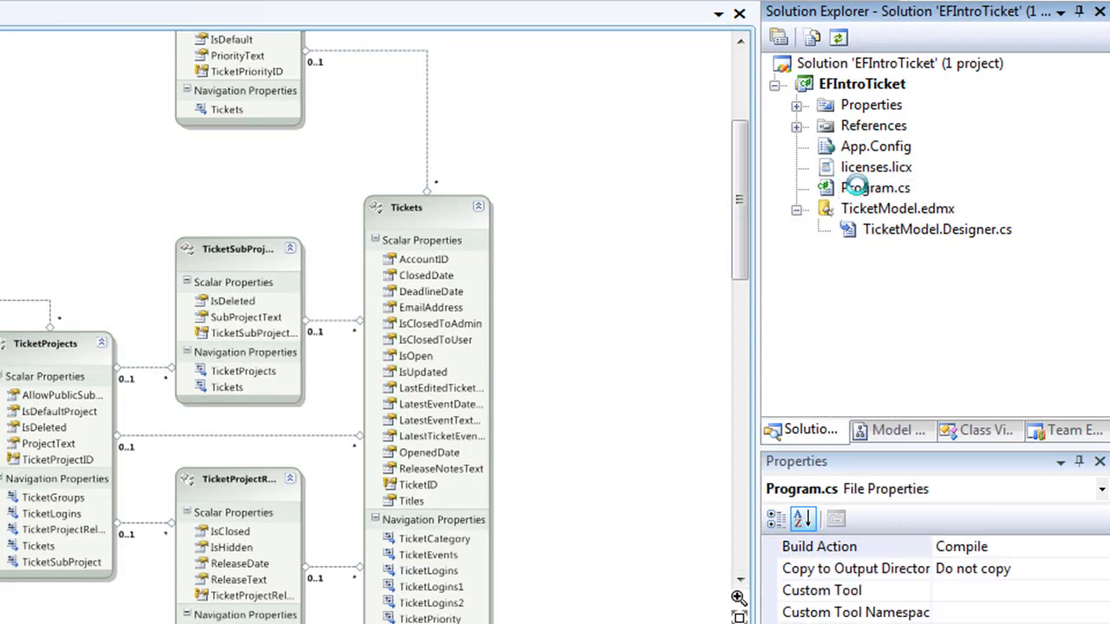
double_click(873, 187)
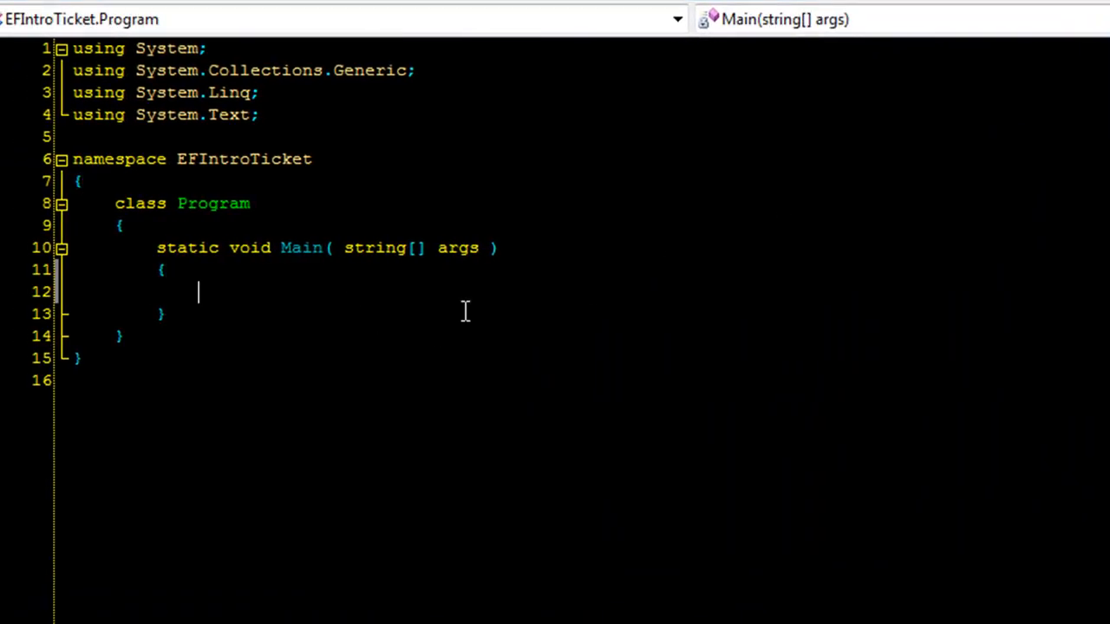
text(using()
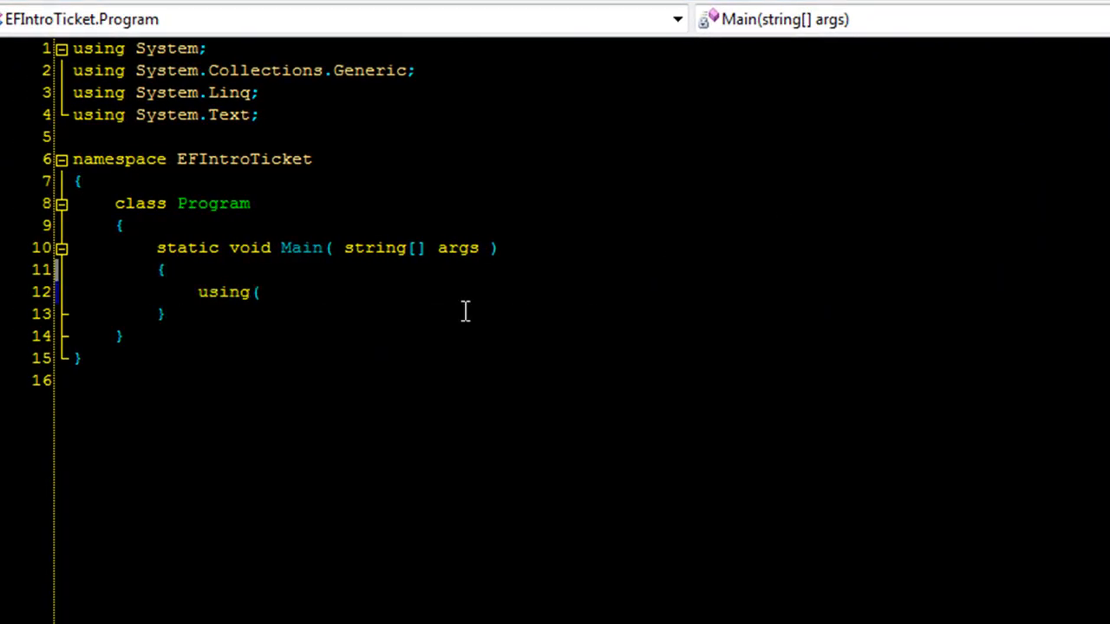
text(TicketEntities)
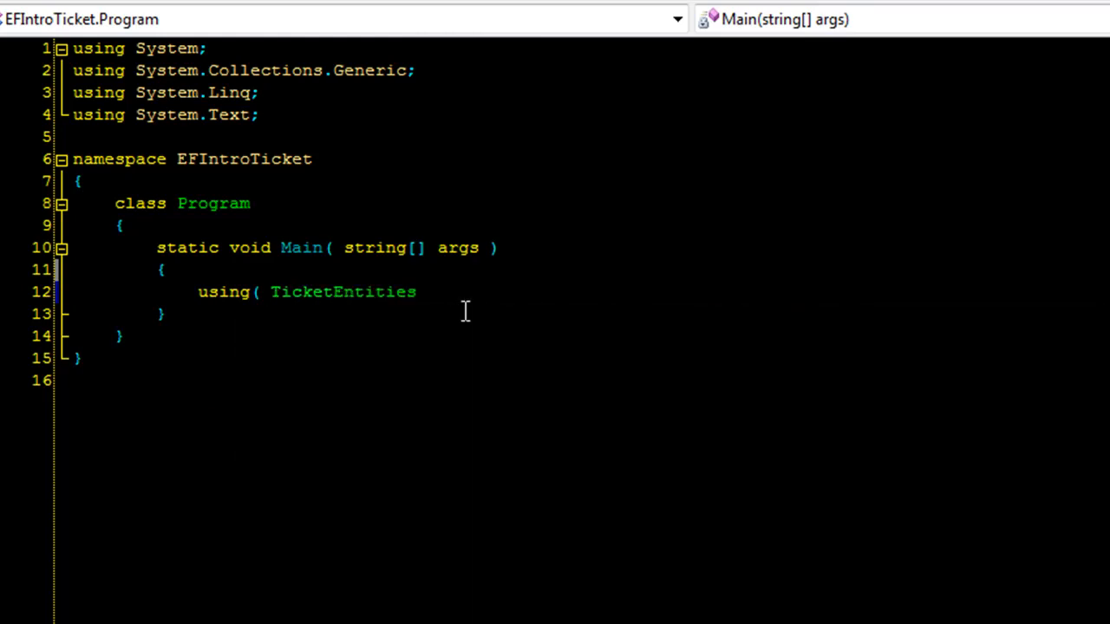
text(te = new TicketEntities())
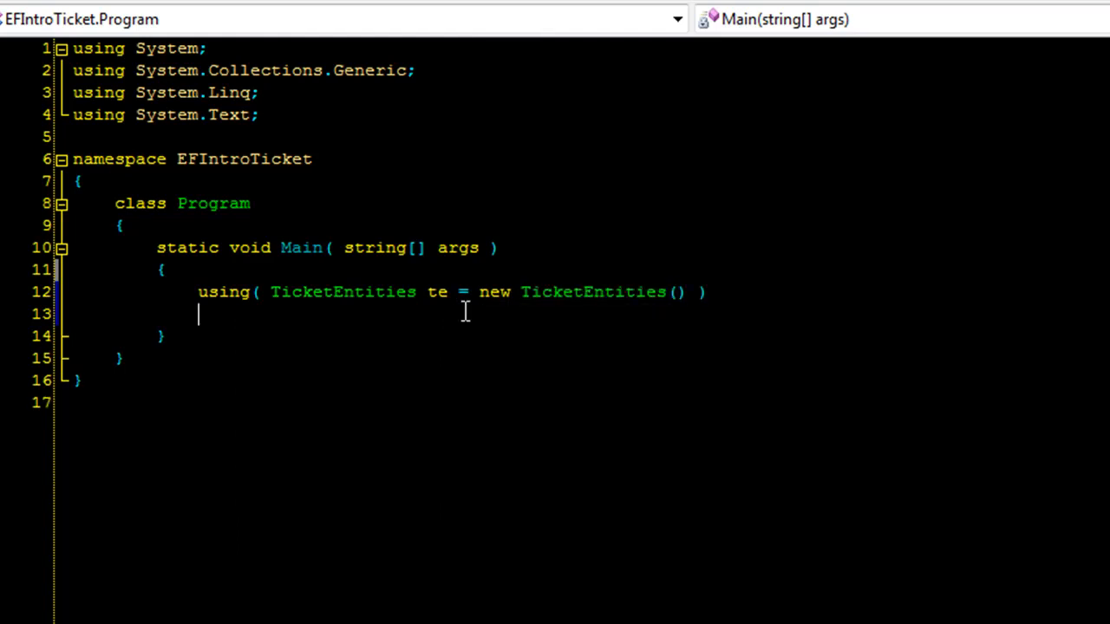
text({)
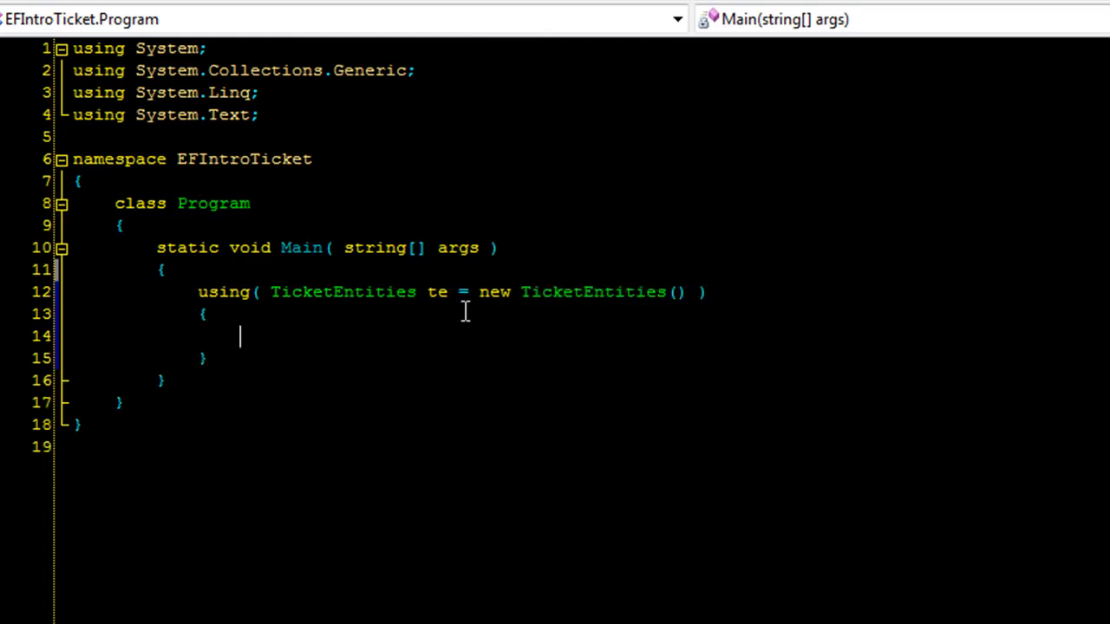
Assign var results = te.Tickets.Where(x => x.IsOpen == true).
text(var re)
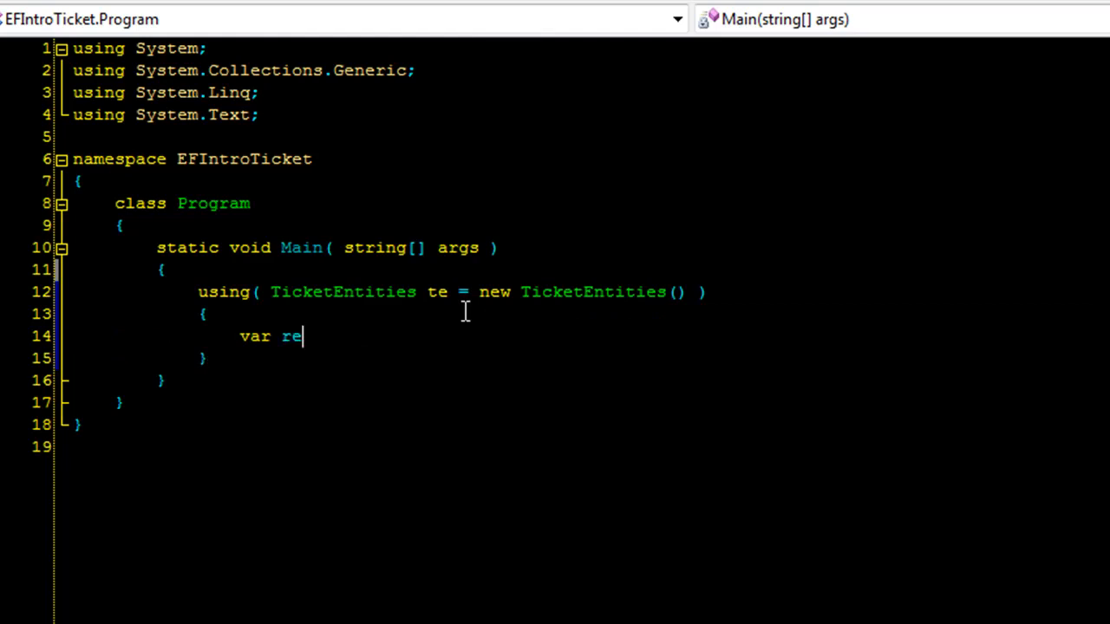
text(sults =)
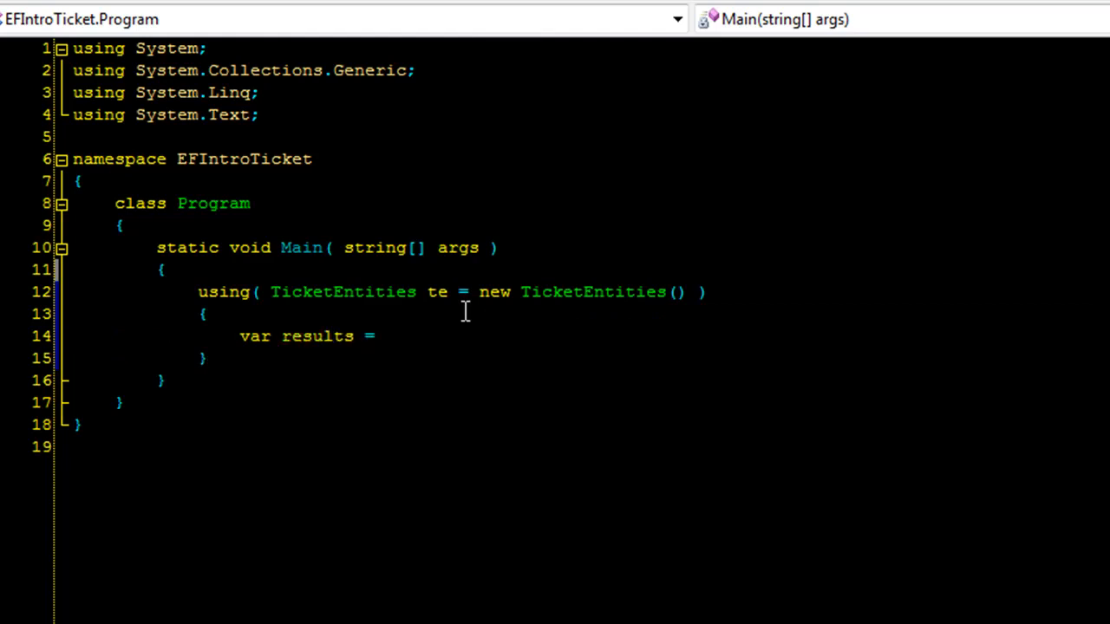
text(te.tickets.Where( AssemblyLoadEventArgs)
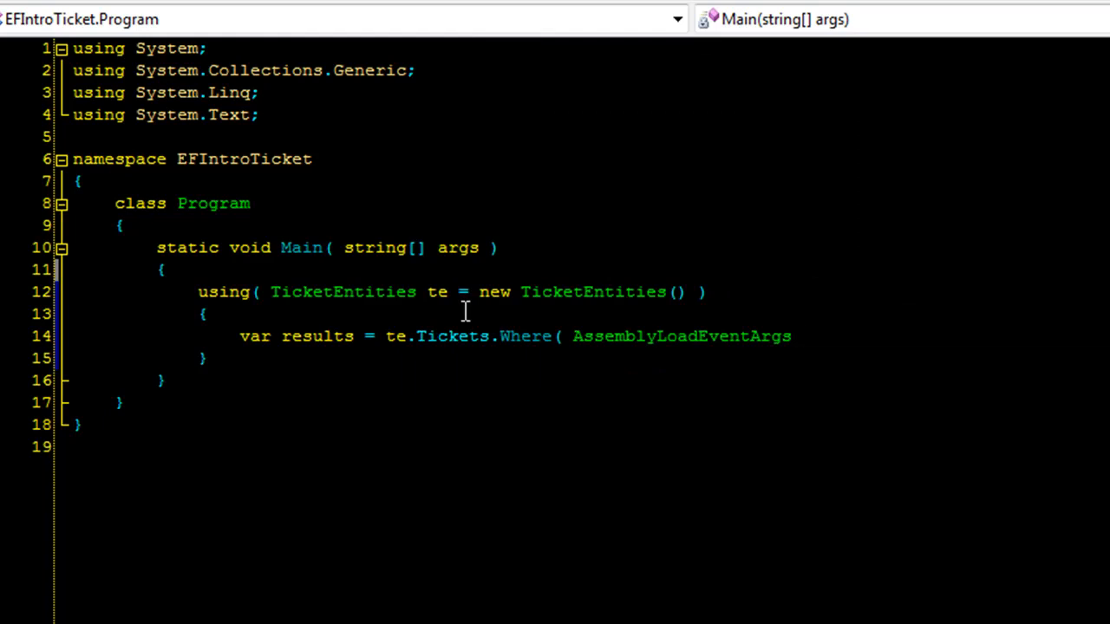
text(x =)
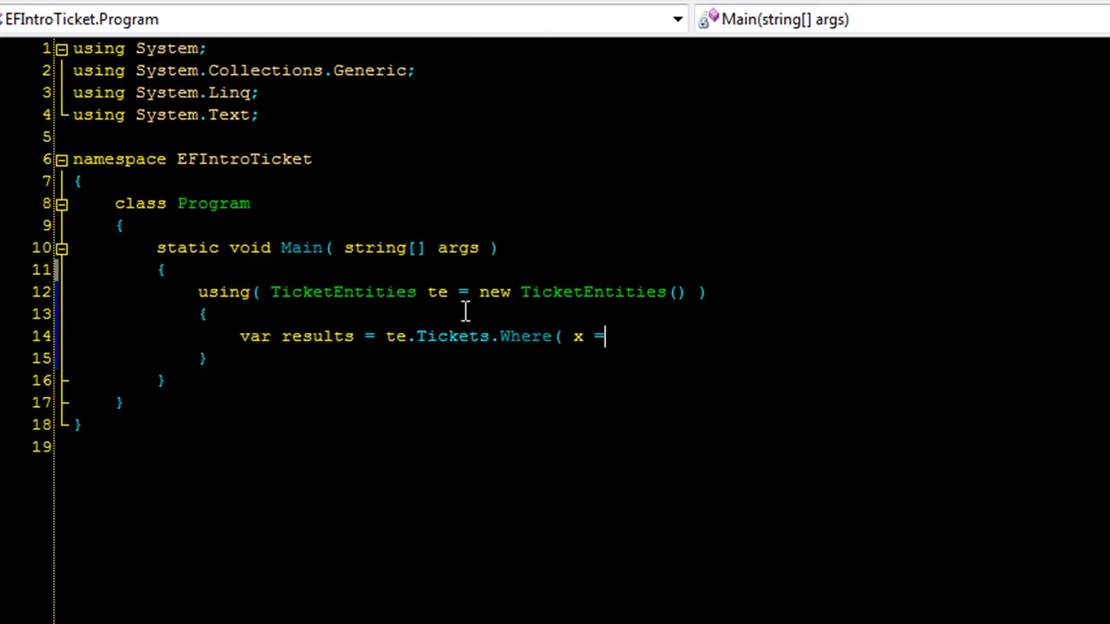
text(> x.)
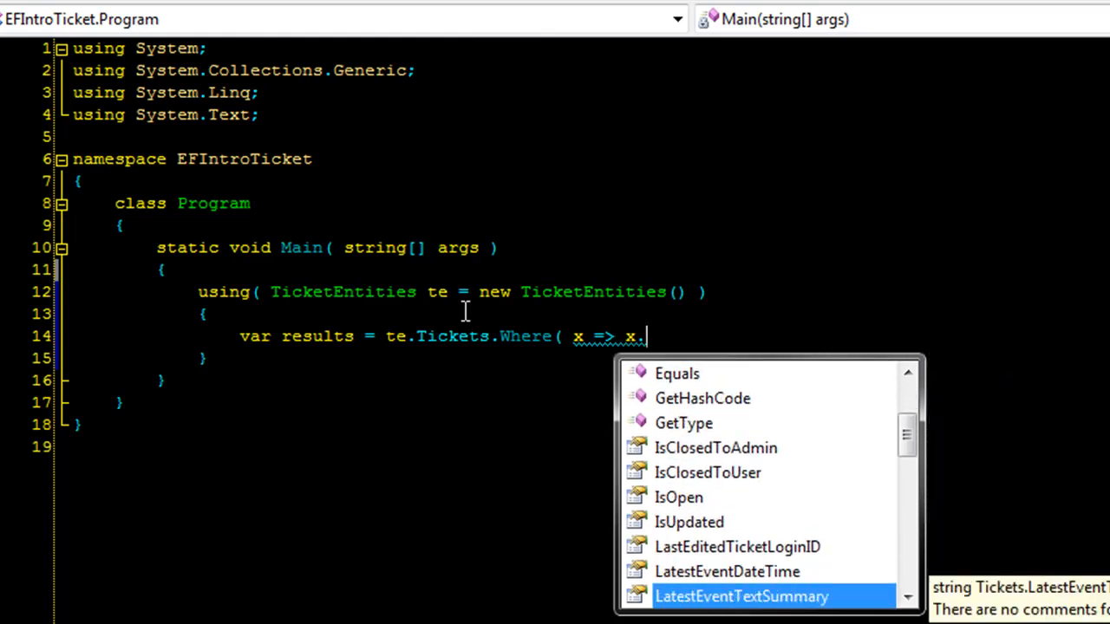
text(IsOpen == true);)
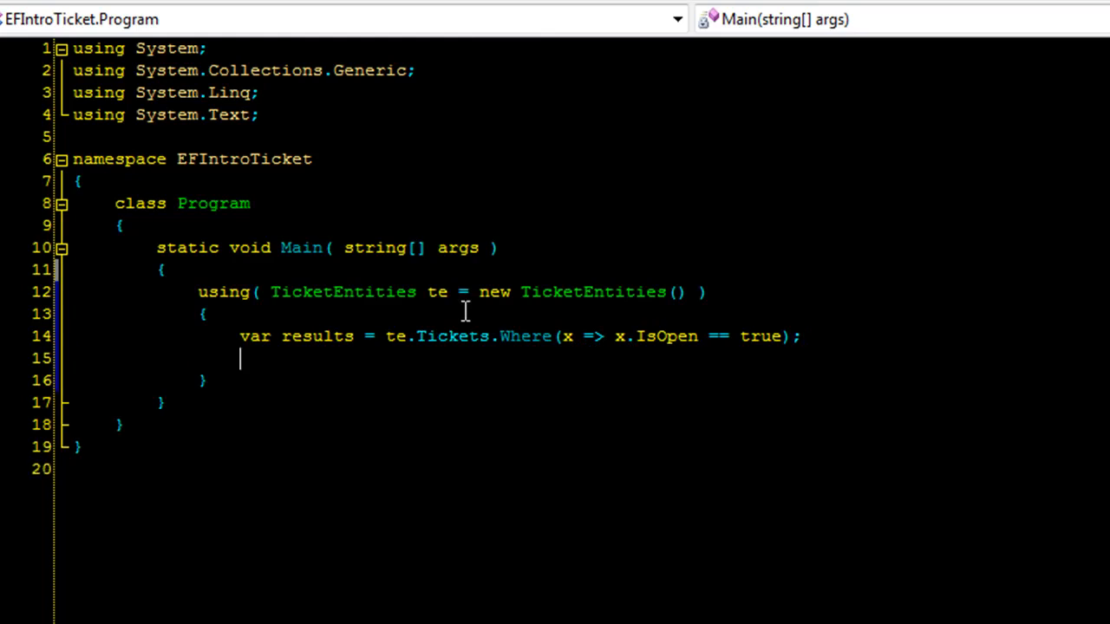
Write foreach(var singleResult in results).
text(foreach()
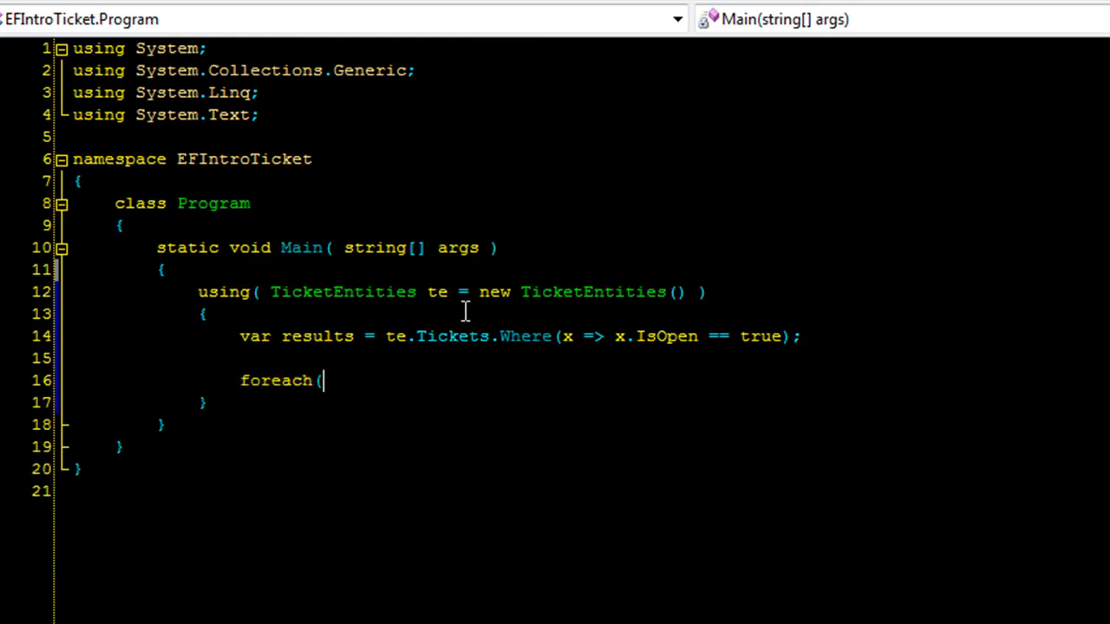
text(var sing)
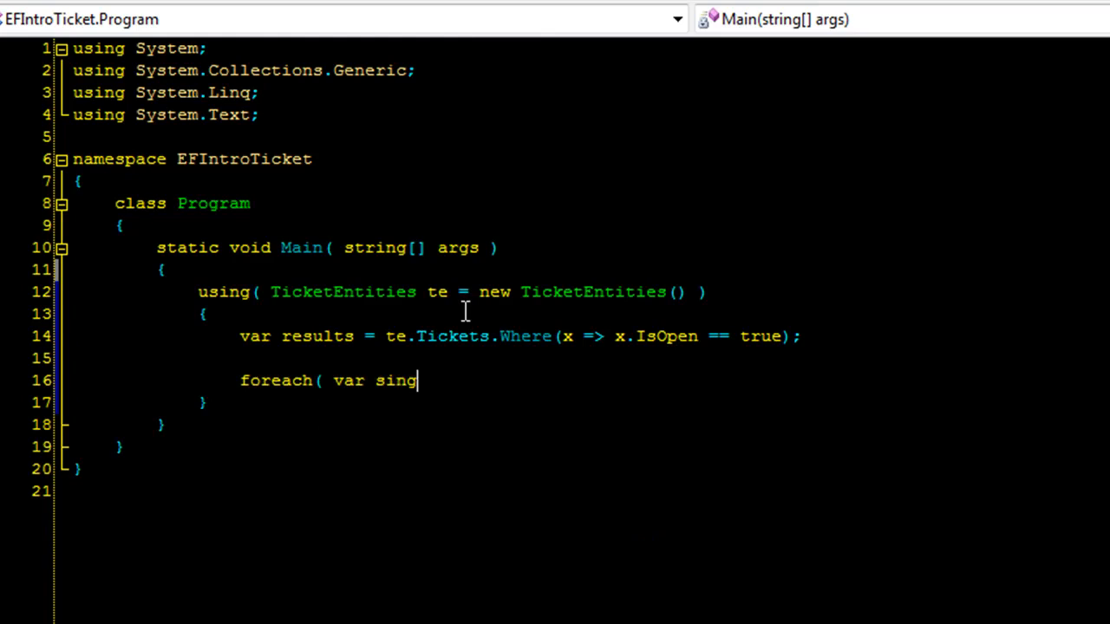
text(leResult in results)
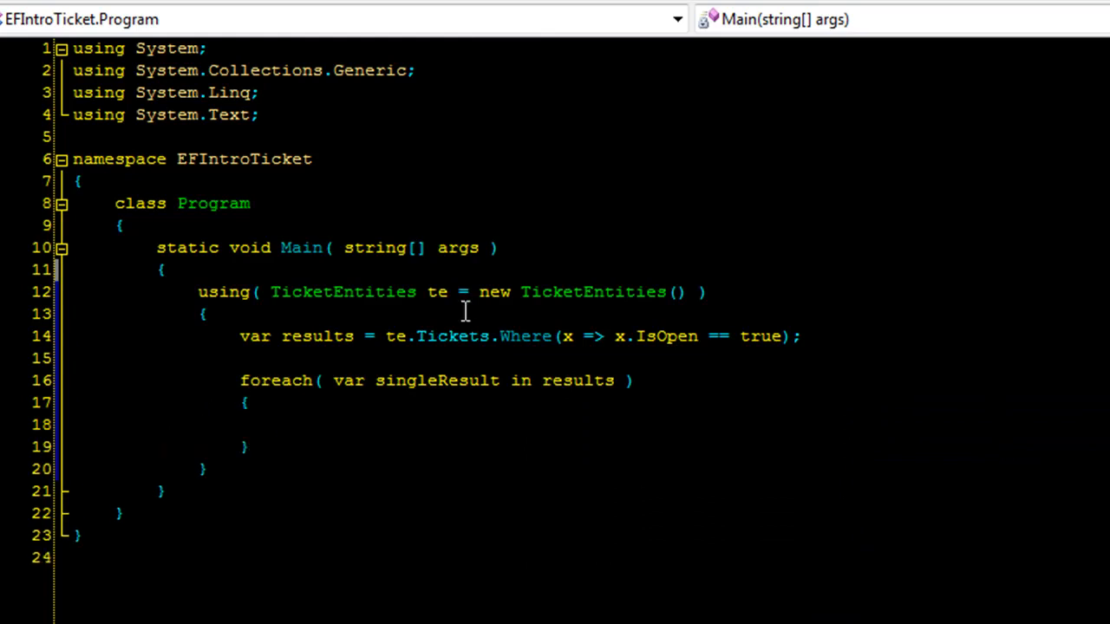
Print "Ticket: " + singleResult.OpenedDate with Console.WriteLine inside the loop.
text(Console.wr)
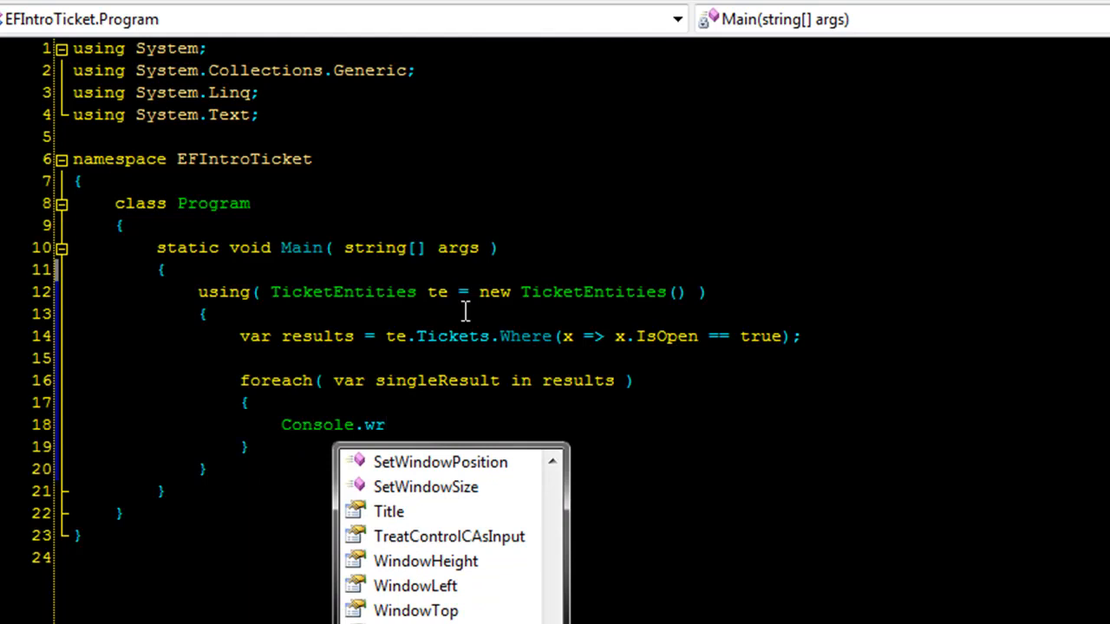
text(WriteLine()
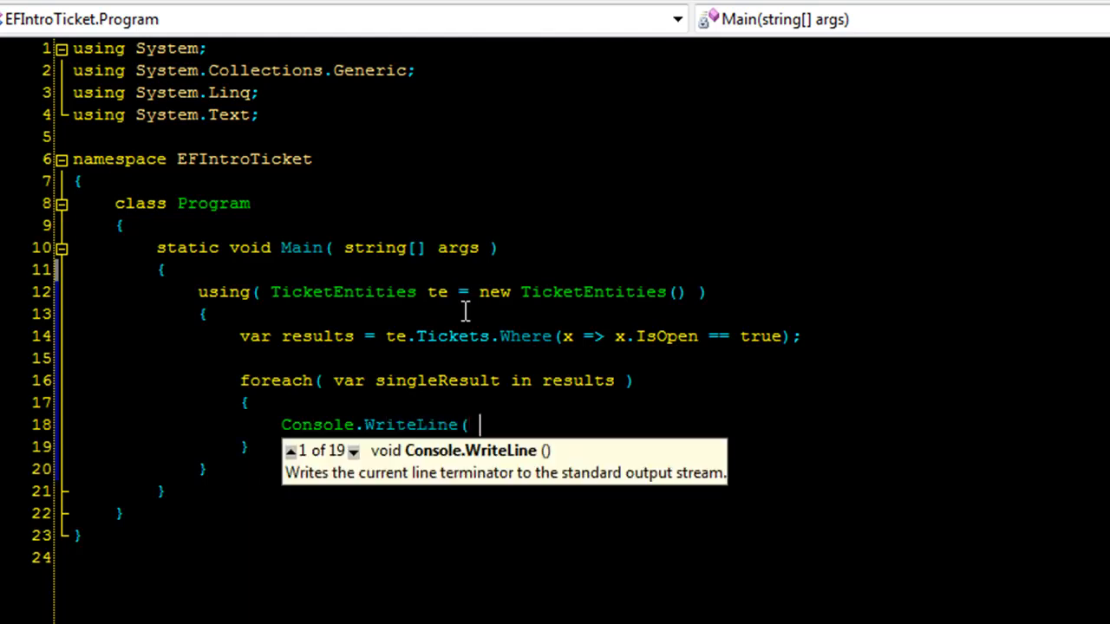
text(")
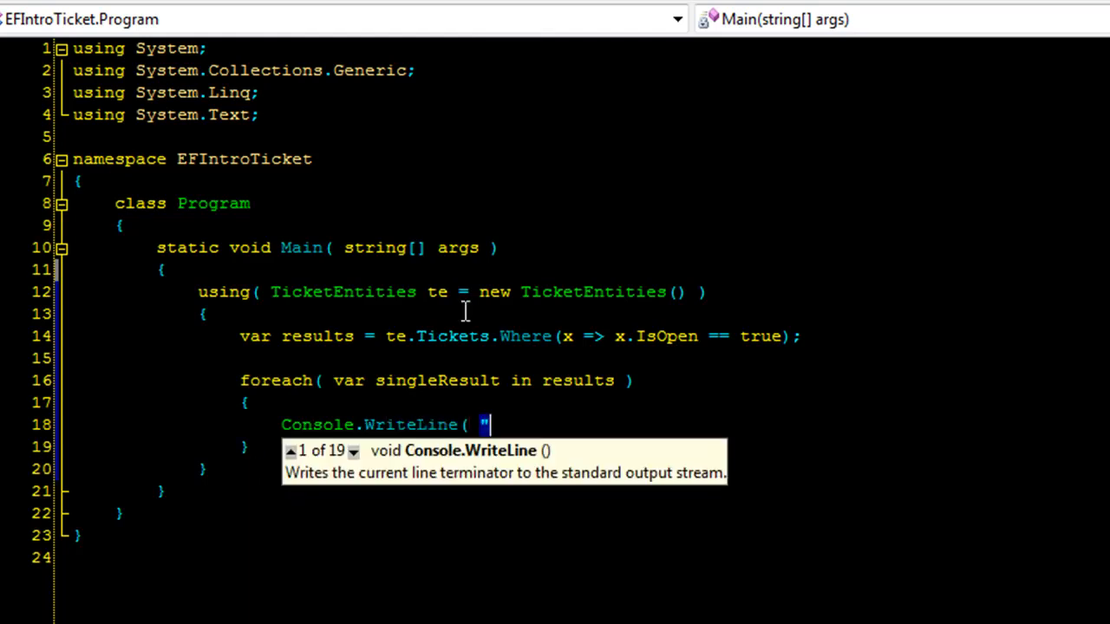
text(Ticket:)
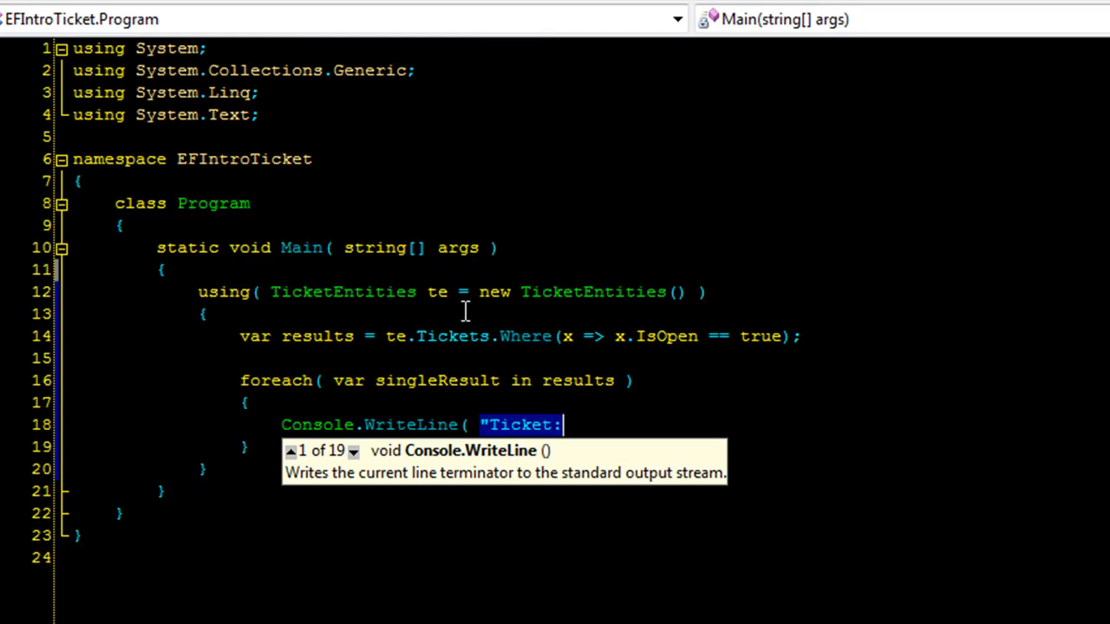
text(" +)
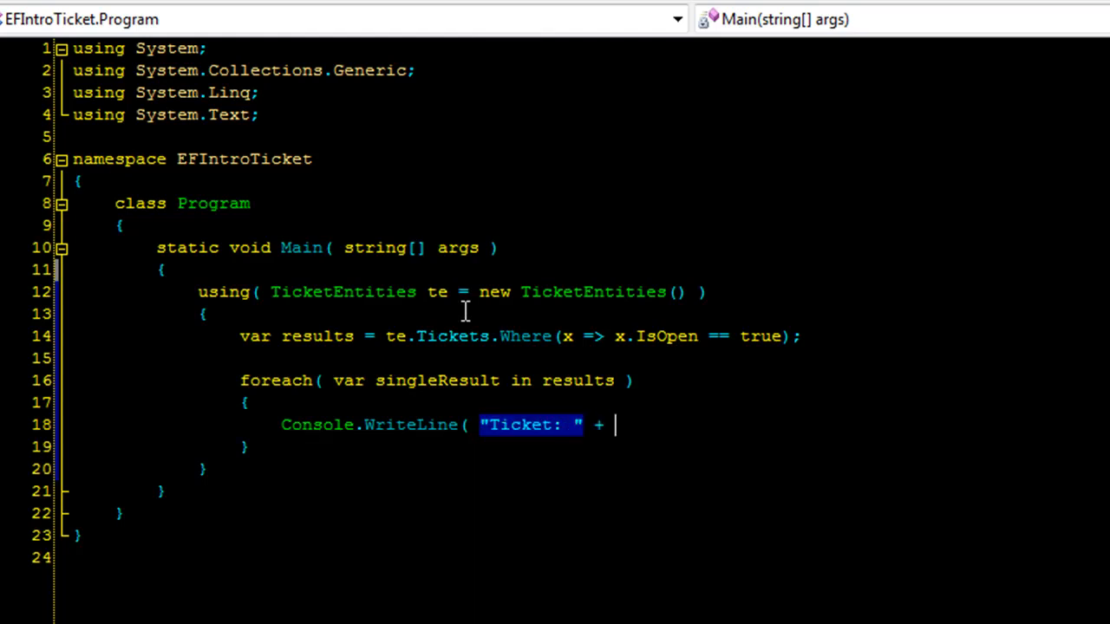
text(singleResult.)
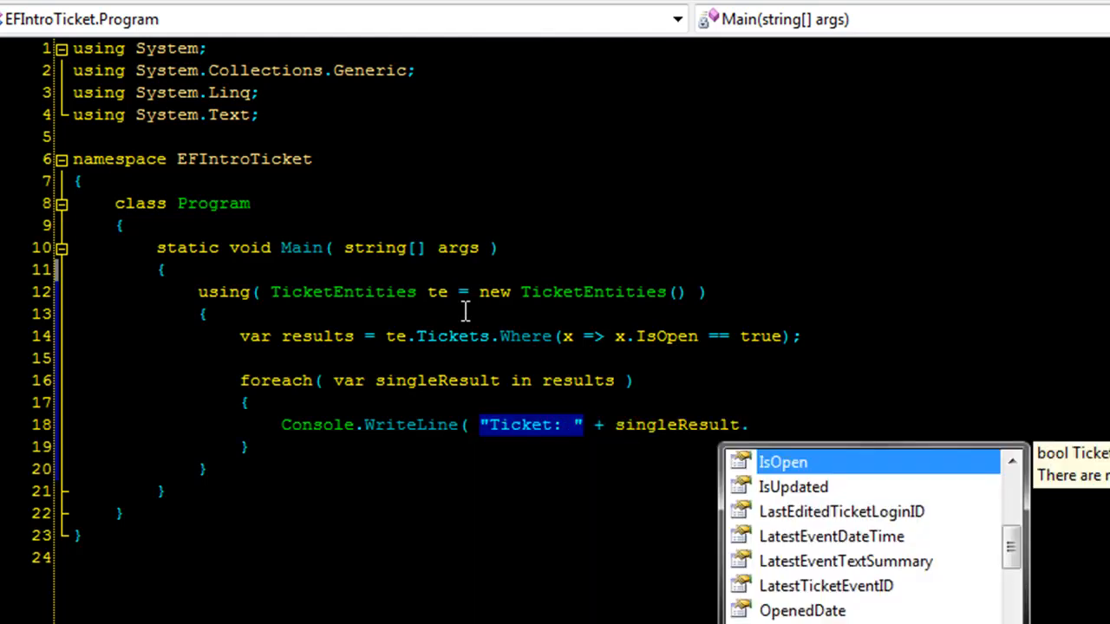
text(des)
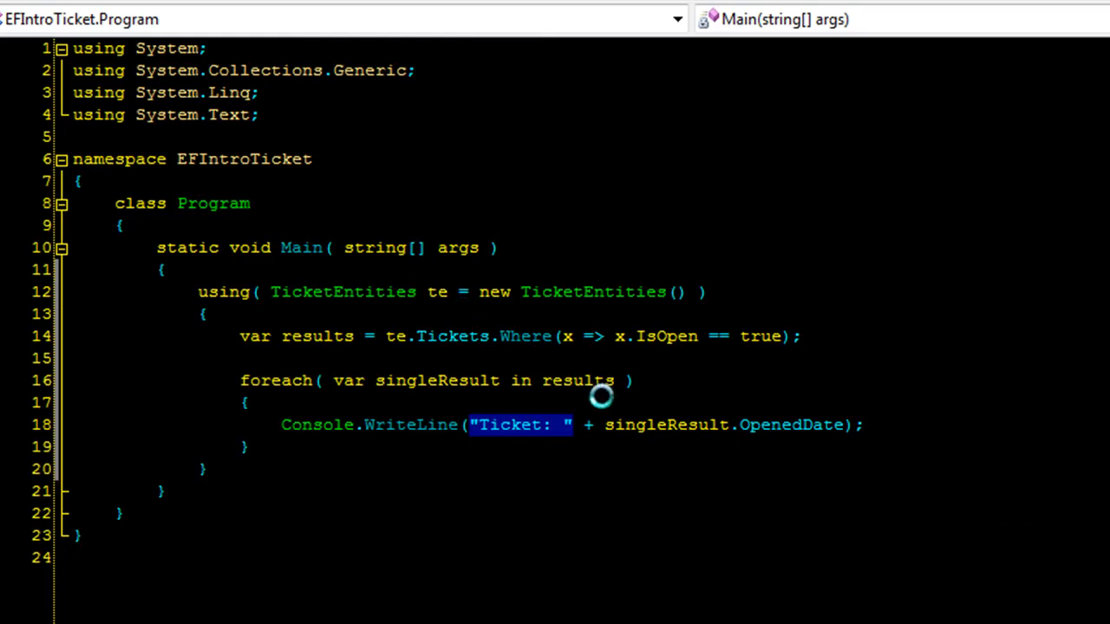
mouse_move(770, 607)
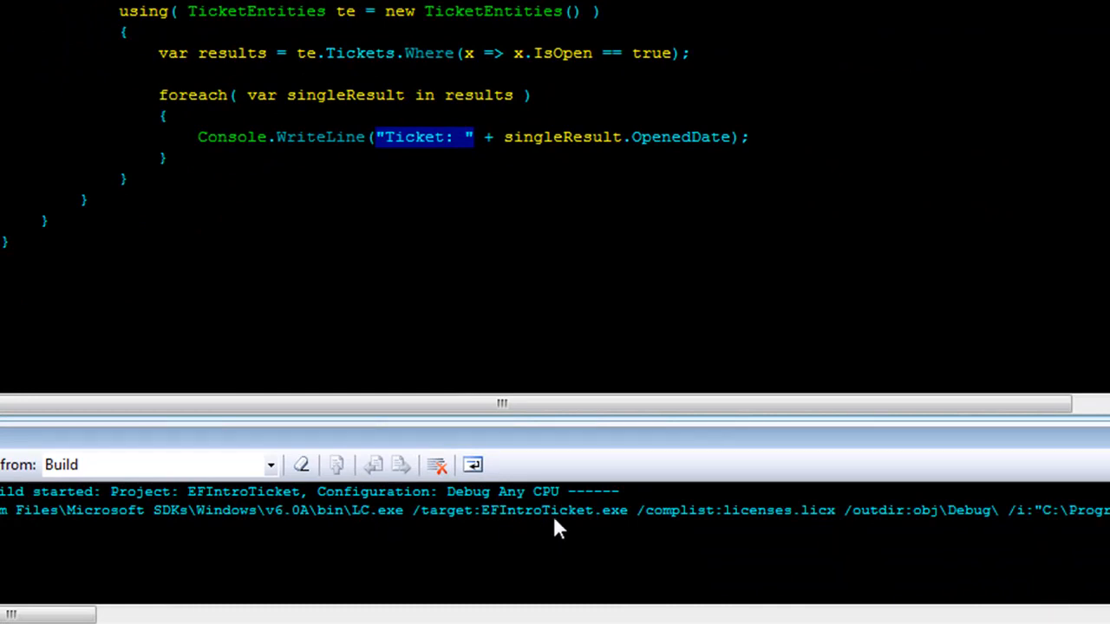
mouse_move(714, 524)
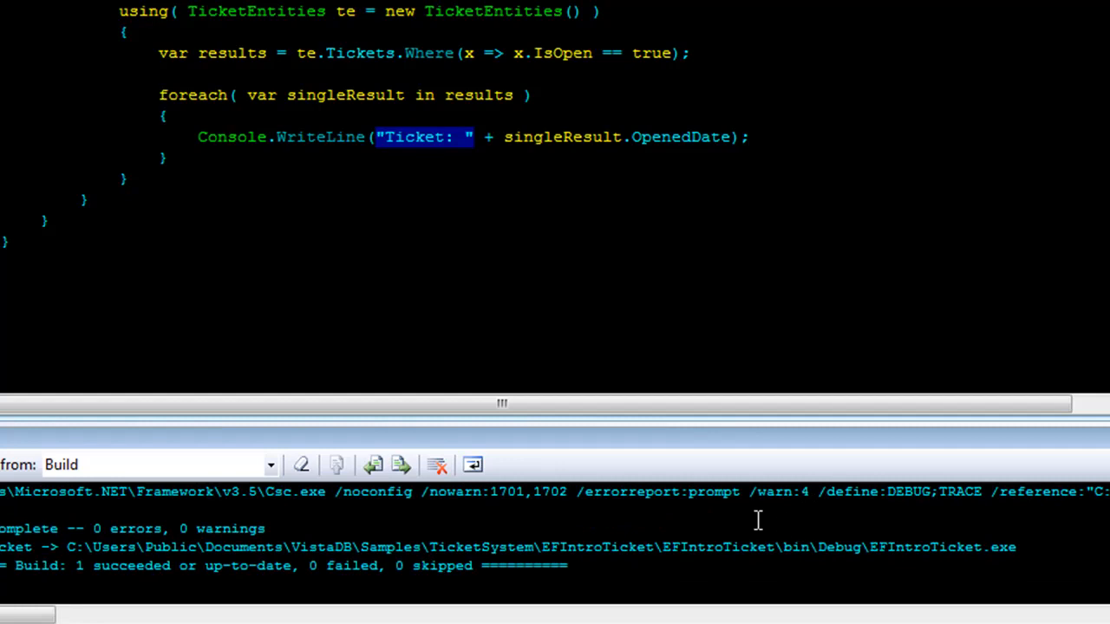
mouse_move(983, 565)
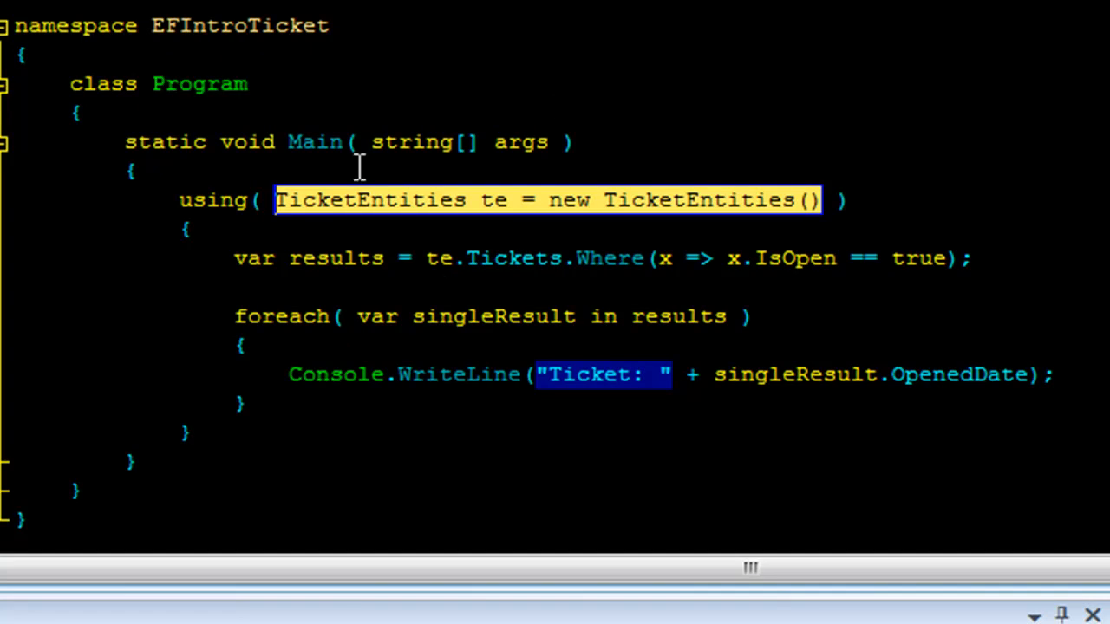
mouse_move(527, 208)
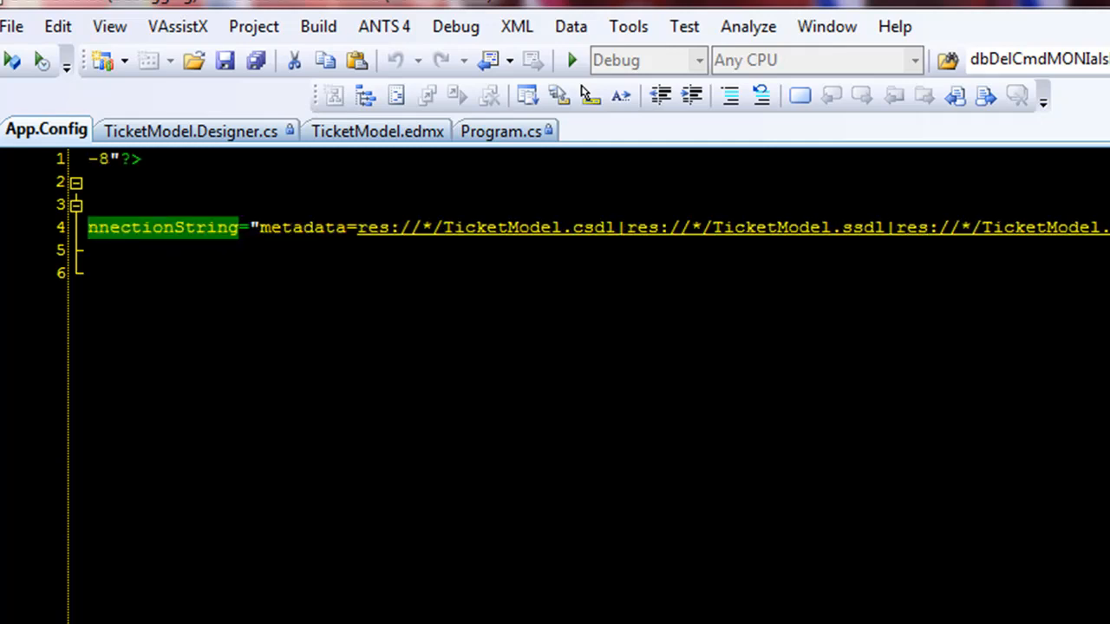
View the TicketEntities constructor in TicketModel.Designer.cs and run on to the foreach loop.
click(191, 131)
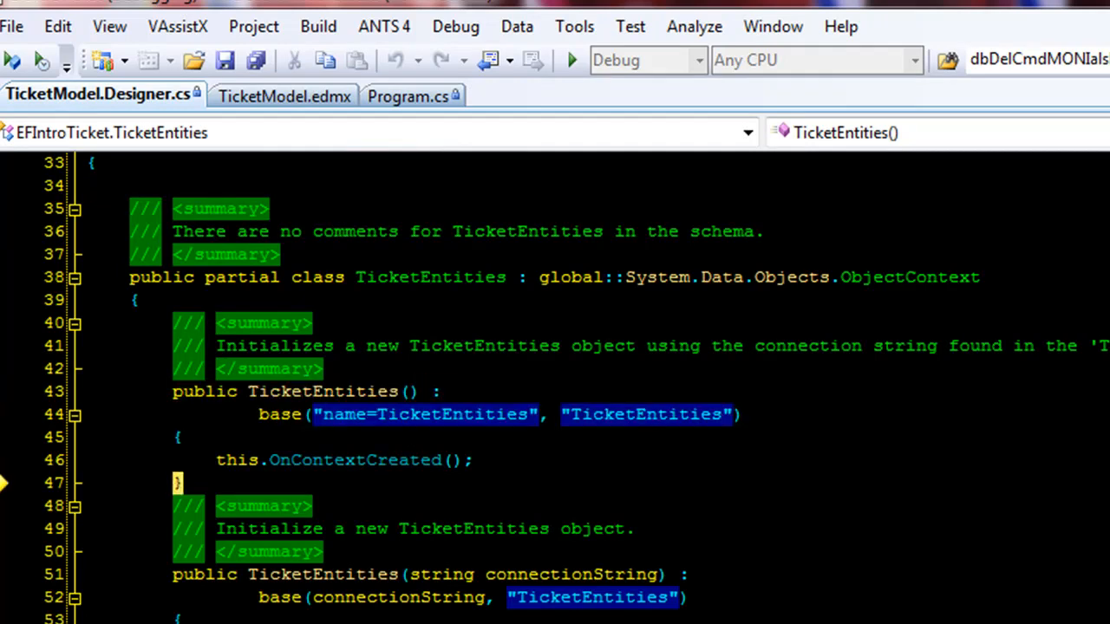
click(405, 94)
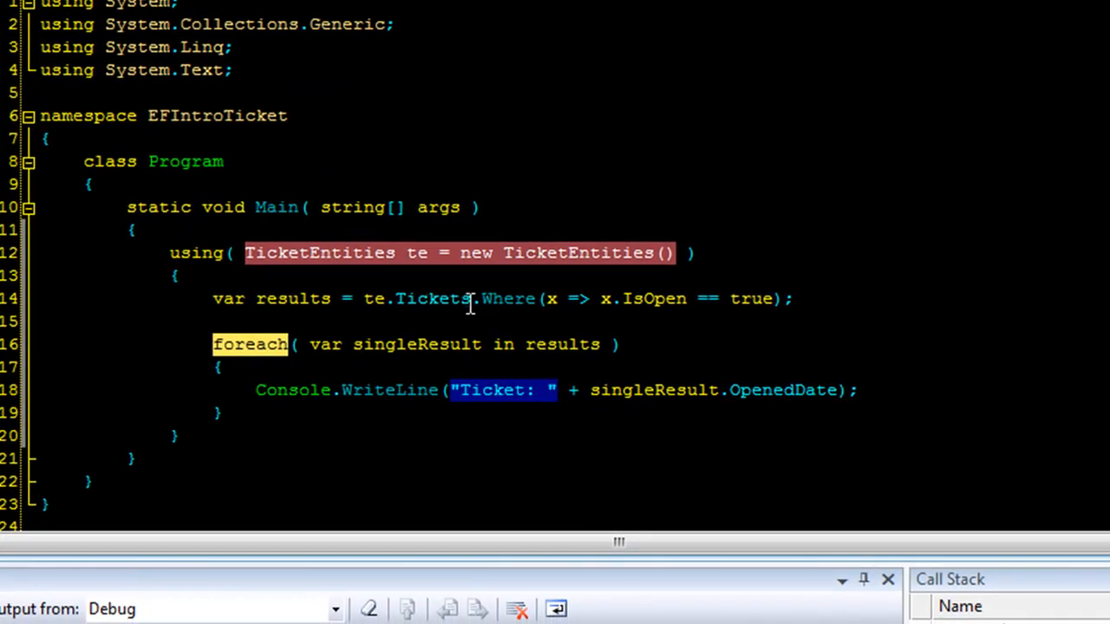
mouse_move(356, 321)
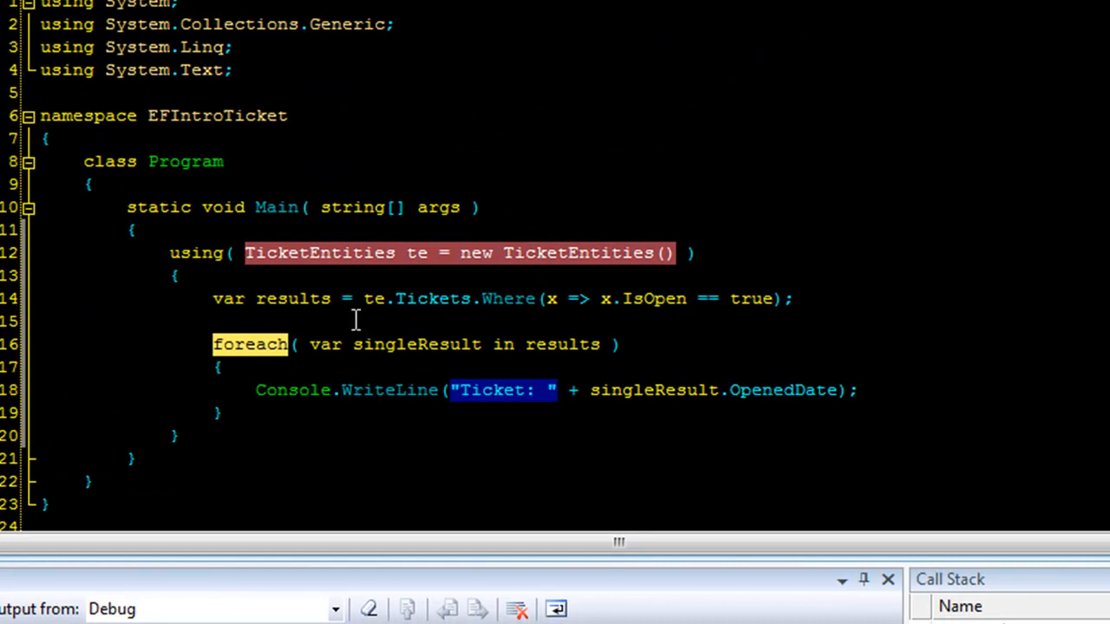
mouse_move(291, 298)
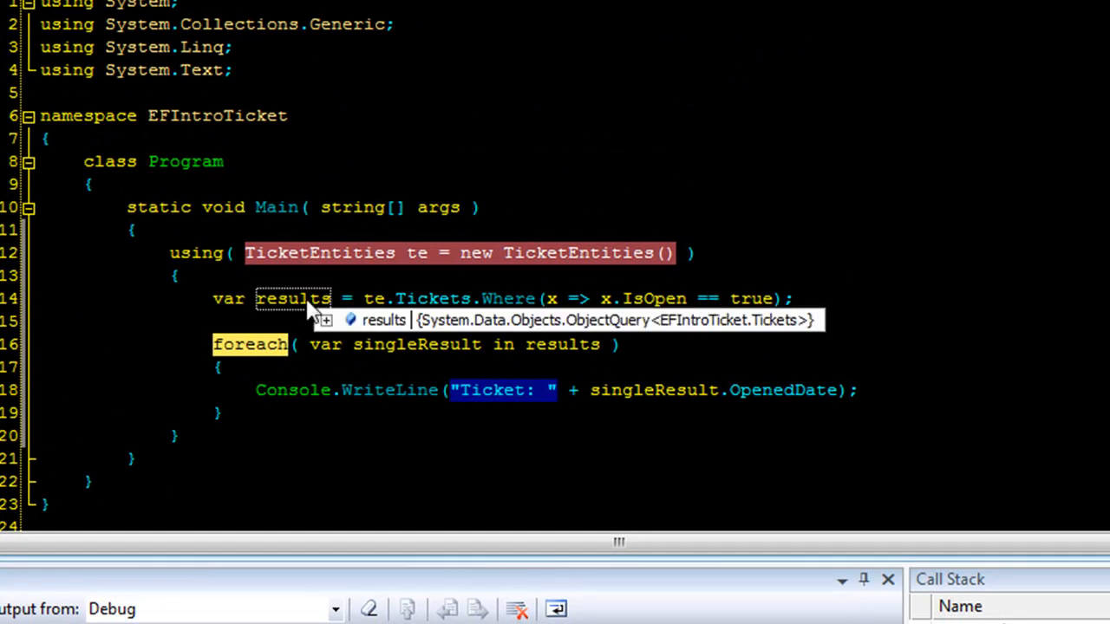
Expand the results DataTip to show the ObjectQuery of Tickets with its Results View.
click(326, 319)
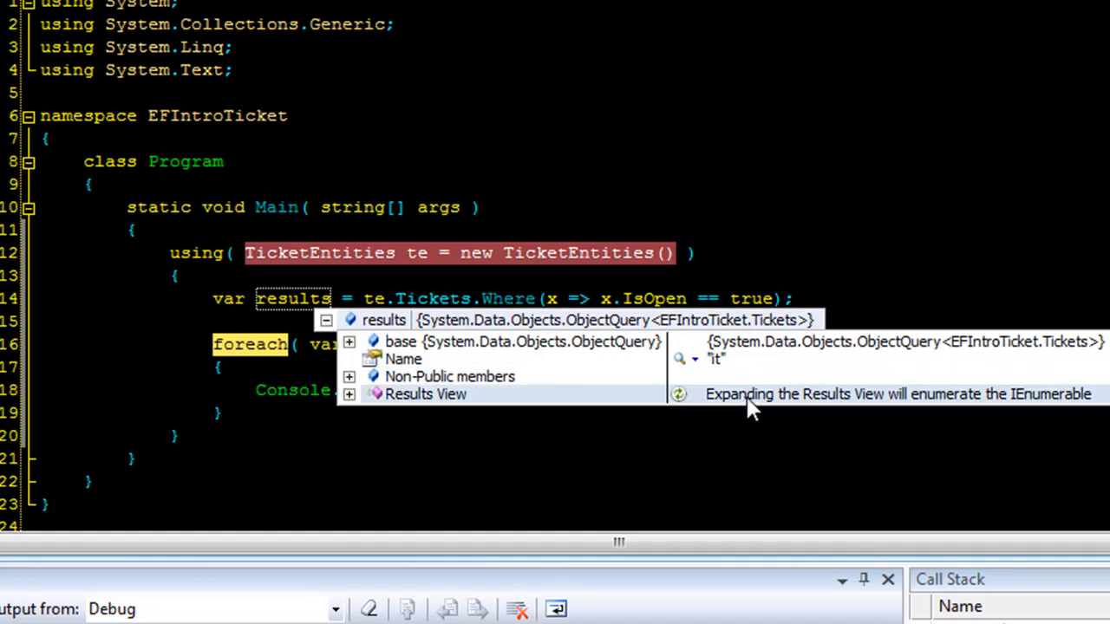
mouse_move(1054, 412)
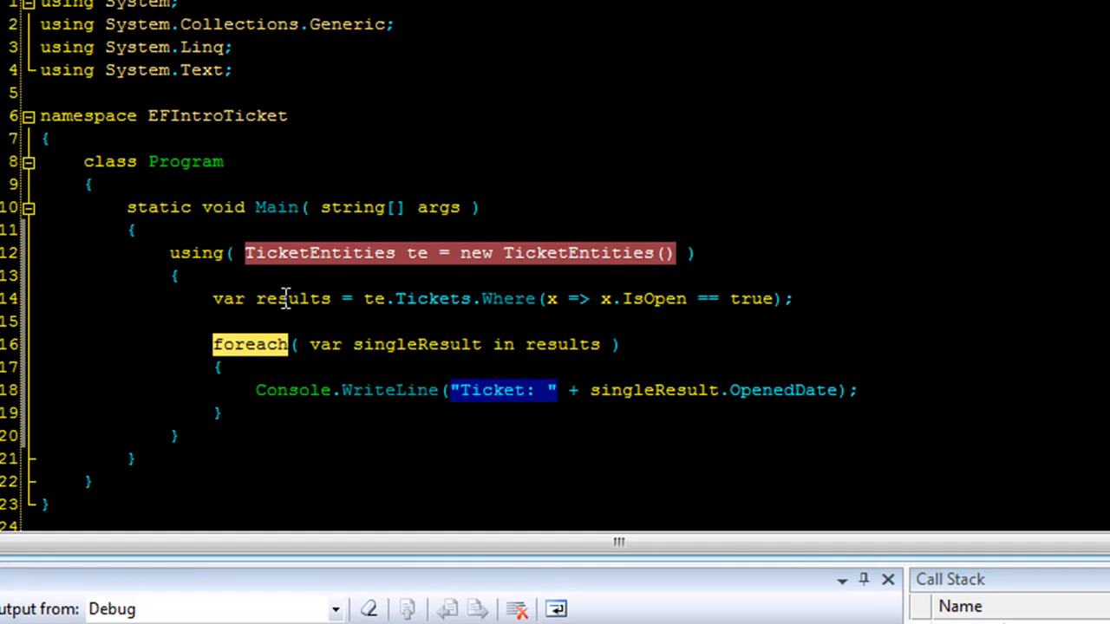
mouse_move(288, 298)
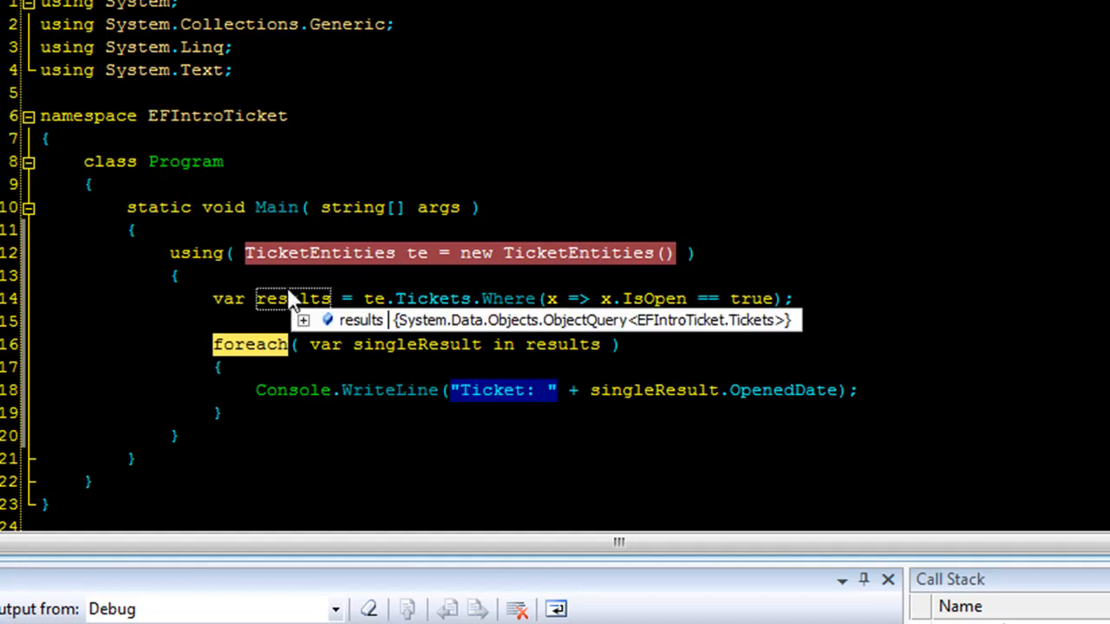
mouse_move(298, 280)
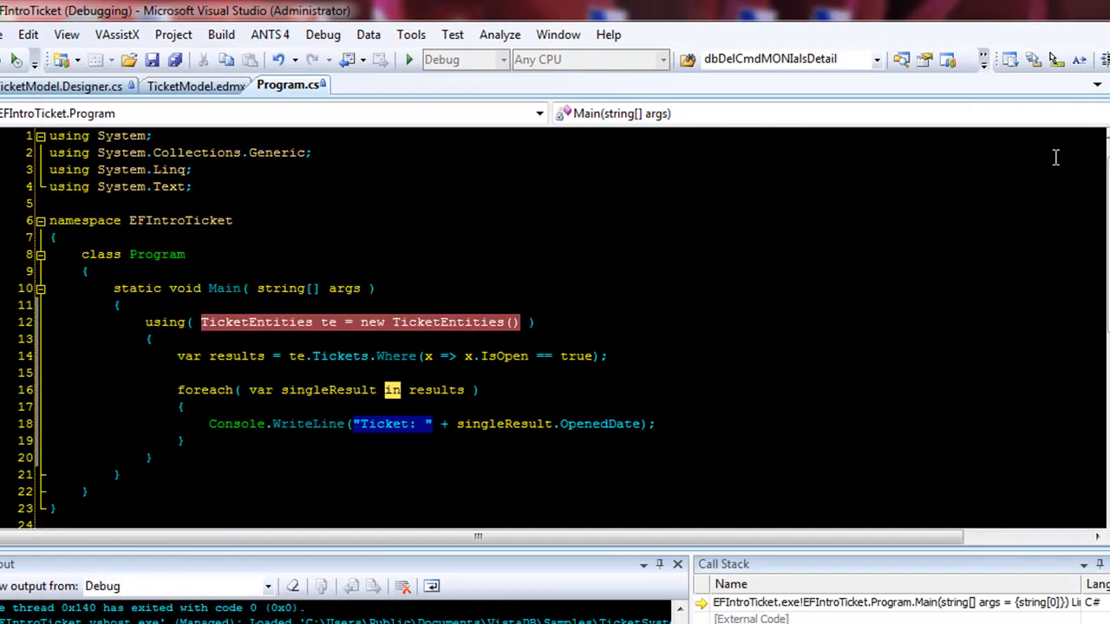
mouse_move(1054, 156)
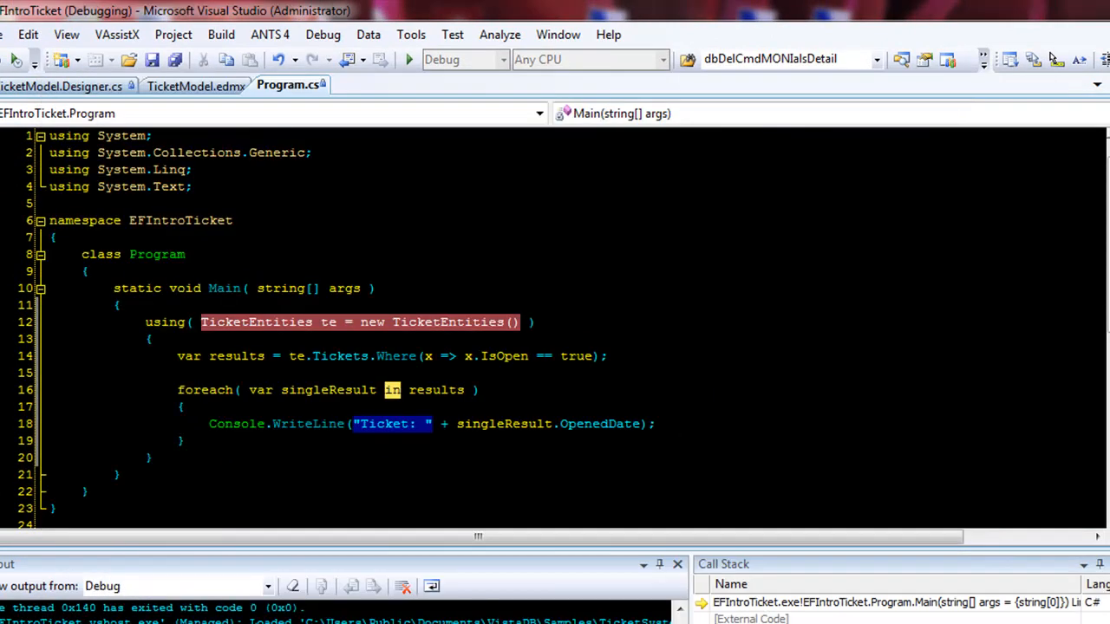